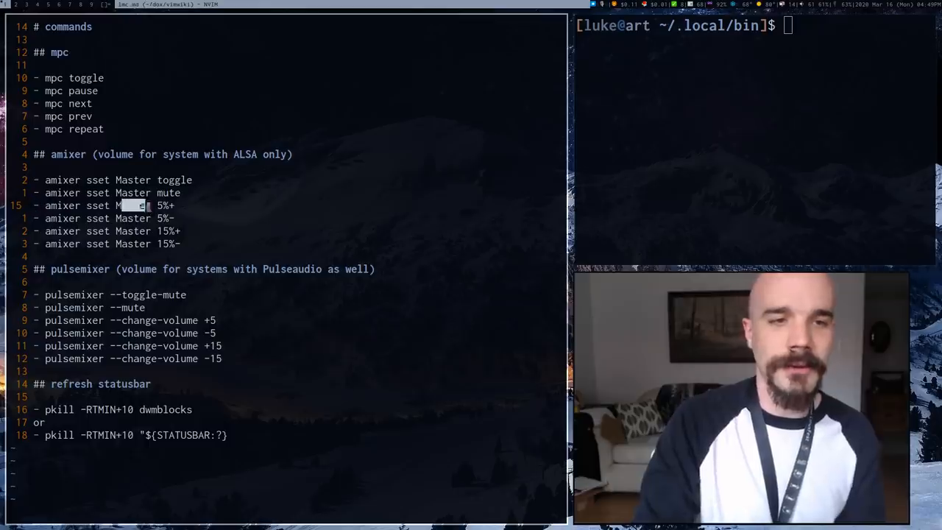
Swap the panes so the shell in ~/.local/bin takes the large main window
key("j")
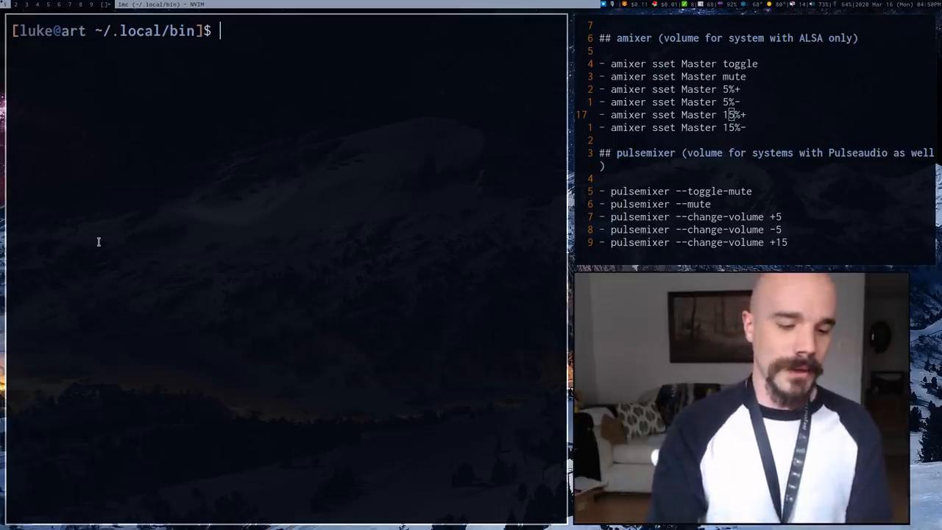
Create the lmc script in Neovim with a #!/bin/sh first line
type("nvim lm")
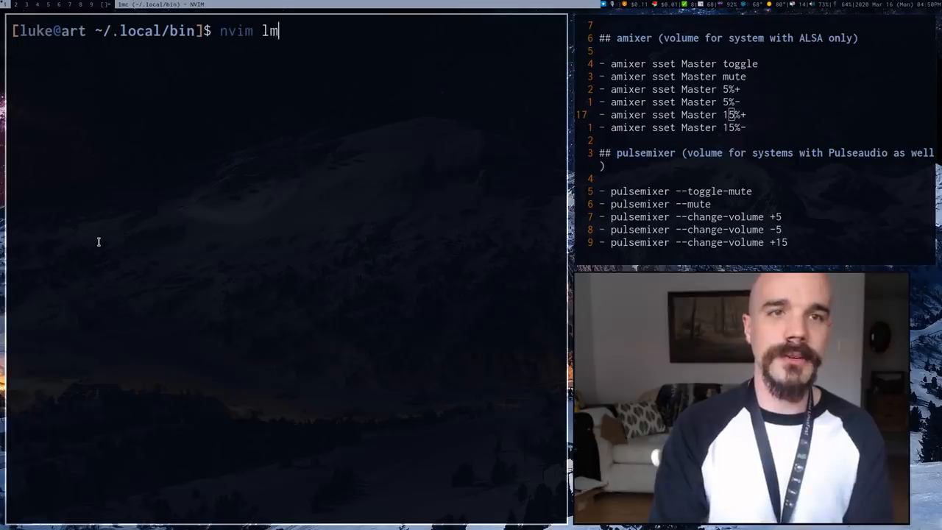
type("c")
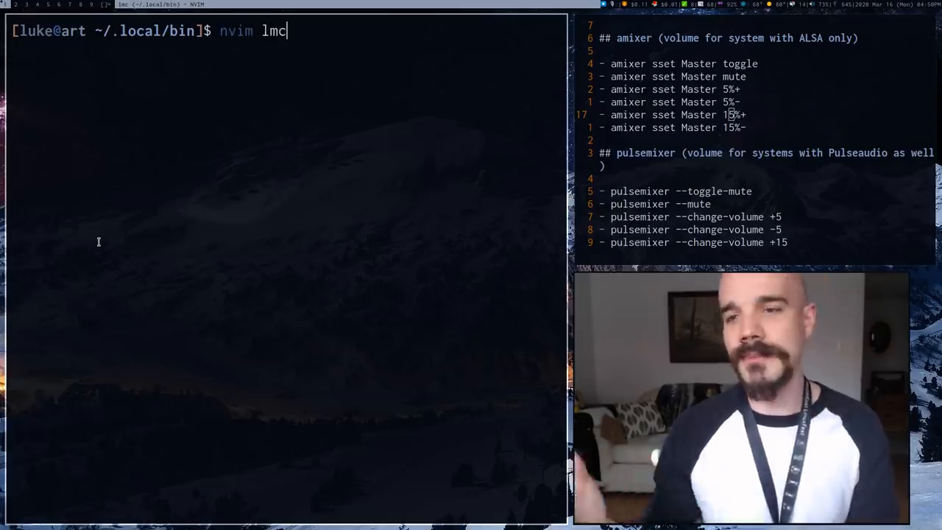
key("Return")
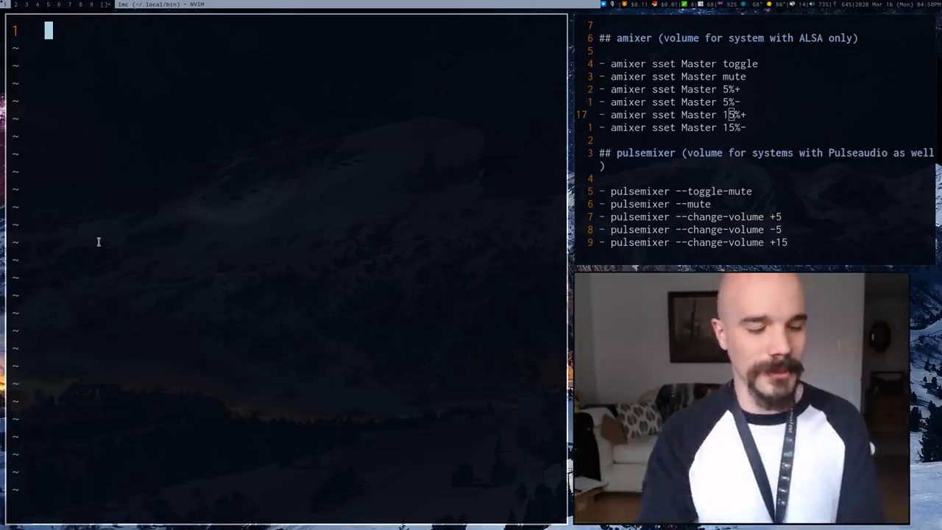
type("#!/")
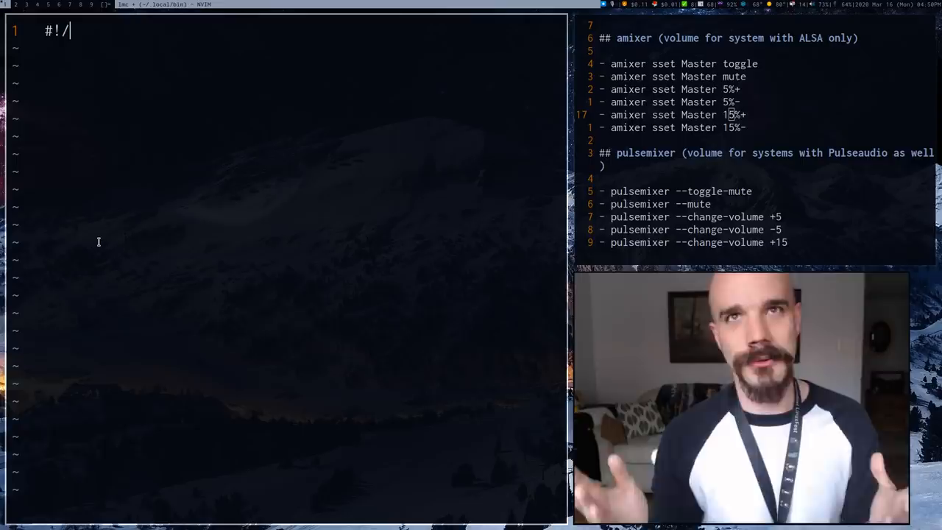
type("bin")
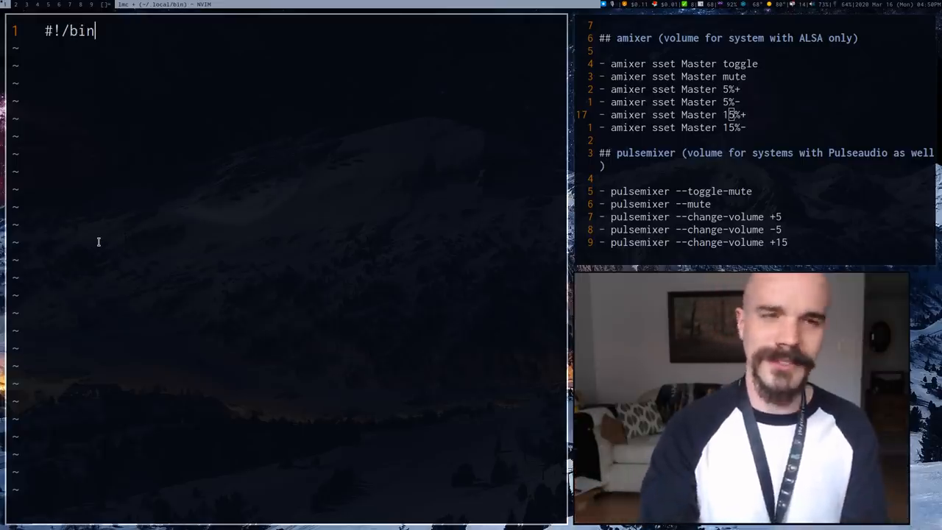
type("/sh")
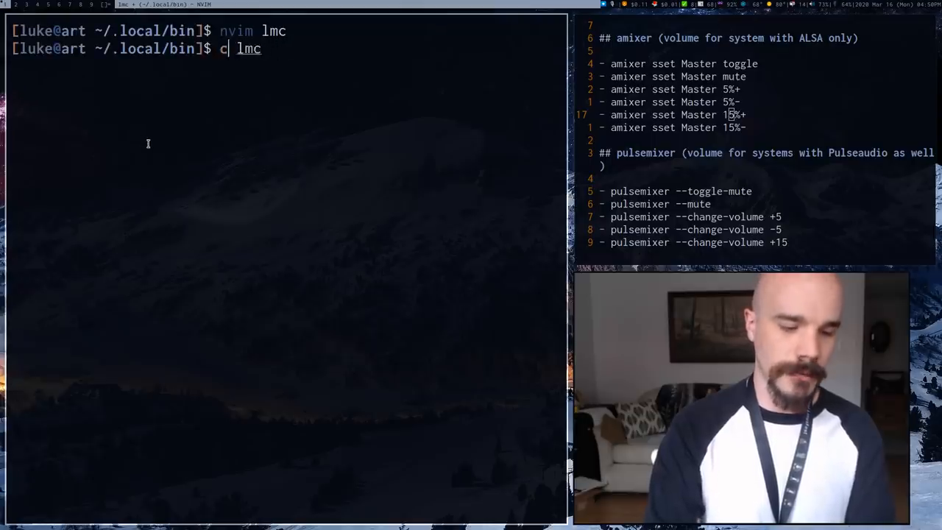
Make lmc executable with chmod +x and prepare to reopen it in nvim
type("hmod +x")
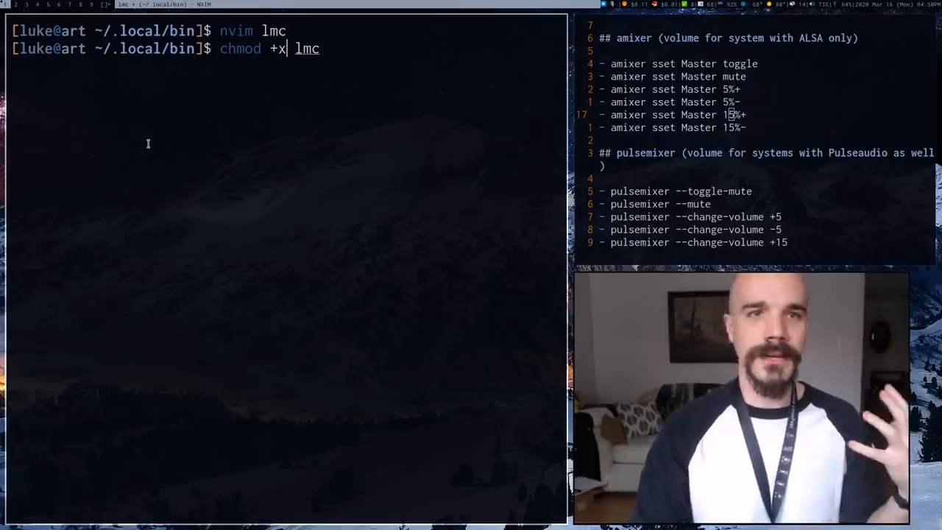
key("Return")
type("echo $PATH")
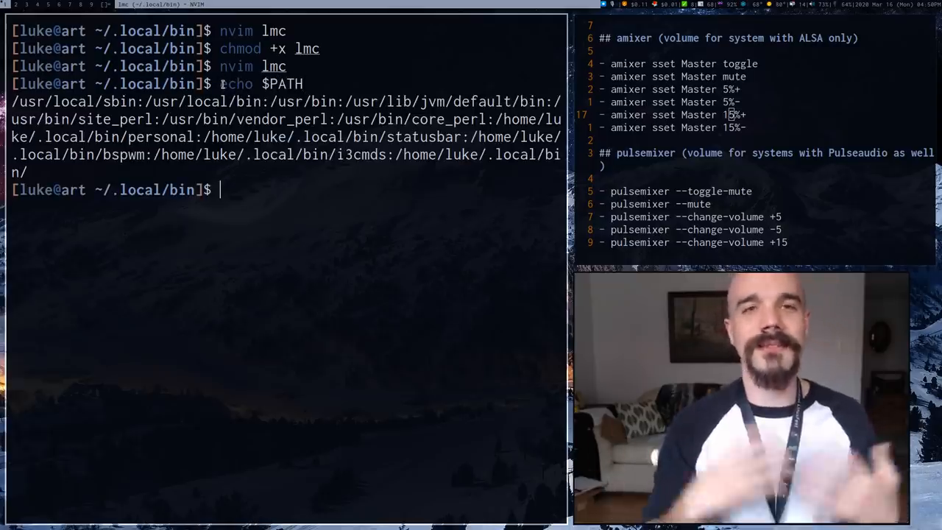
type("nvim lmc")
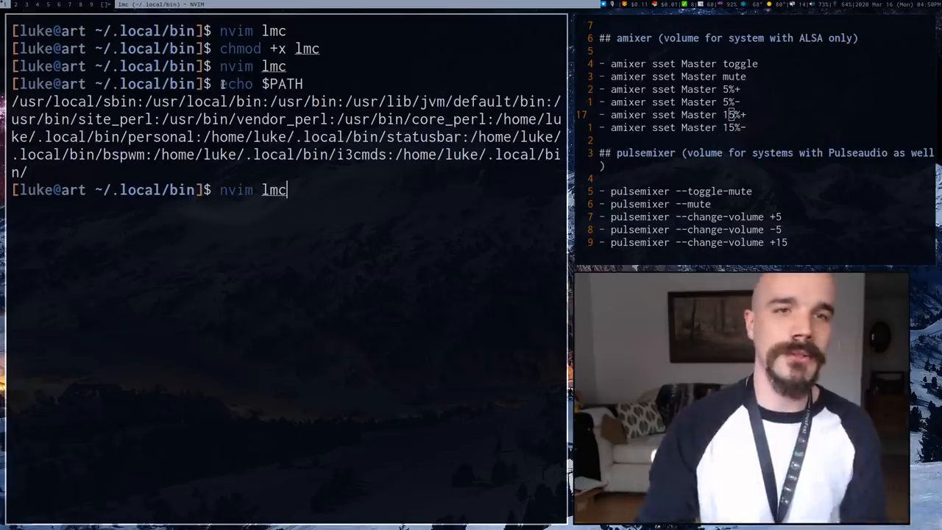
Reopen lmc showing #!/bin/sh and try an lmc toggle call in a second shell
key("Return")
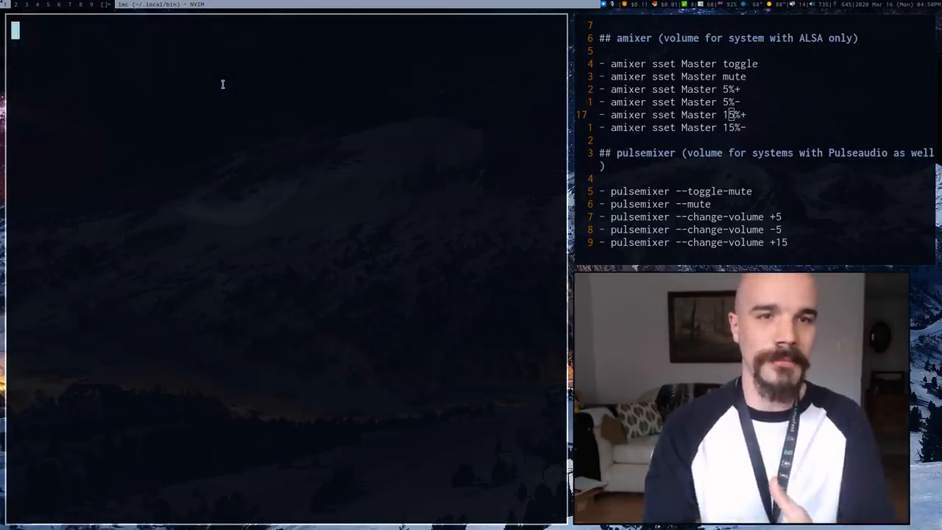
type("#!/bin/sh")
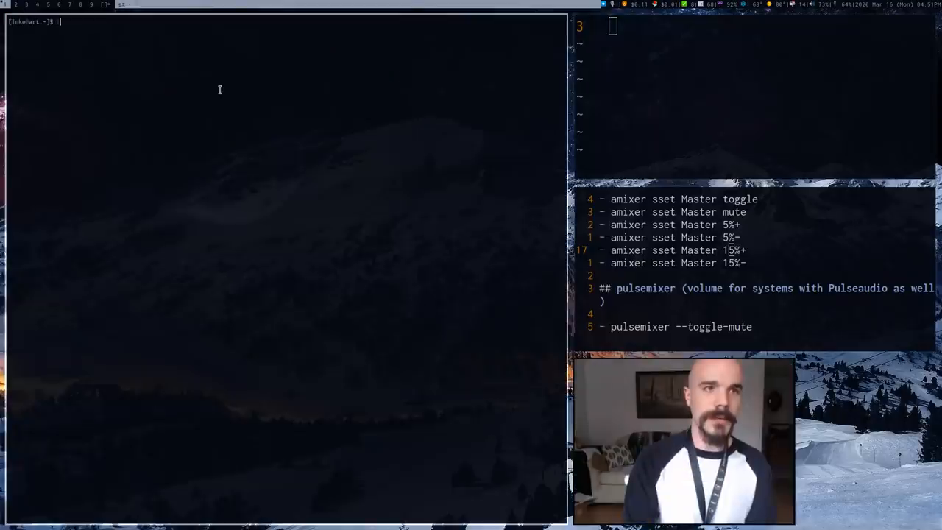
type("lmcK")
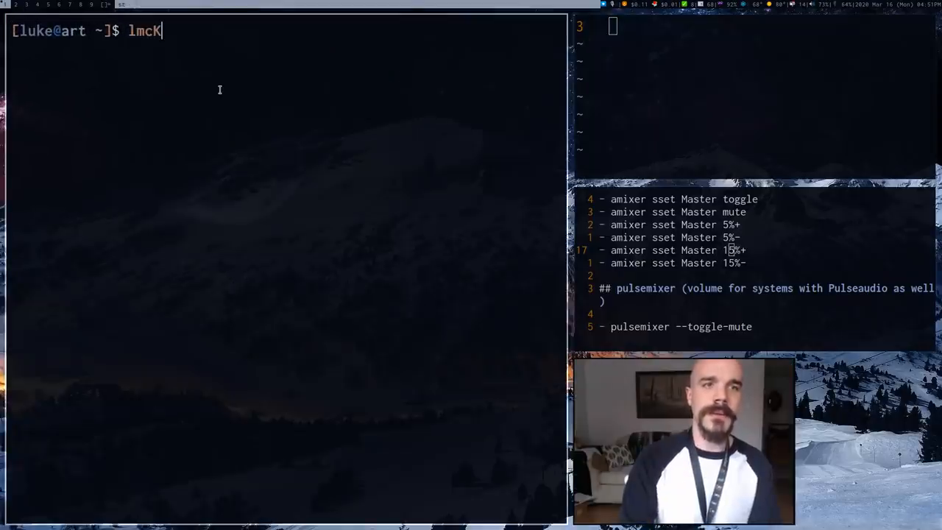
type("toggl")
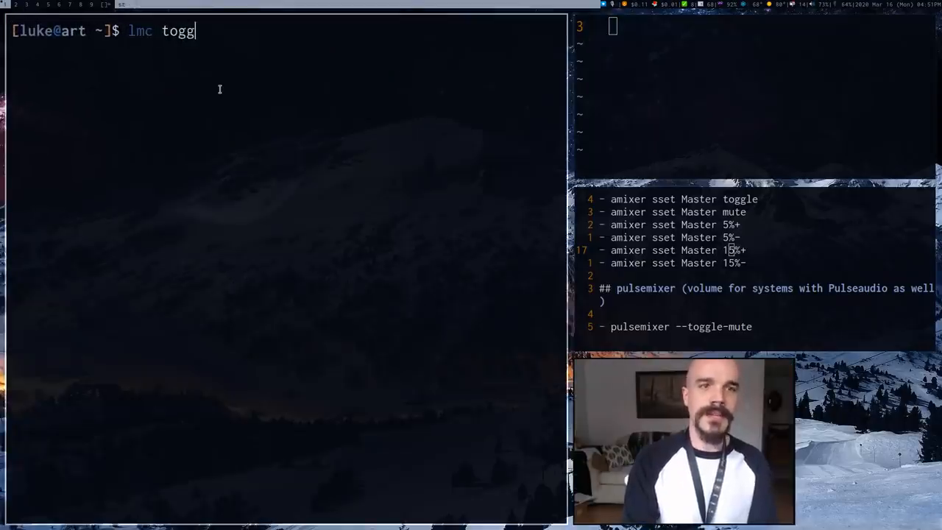
type("le")
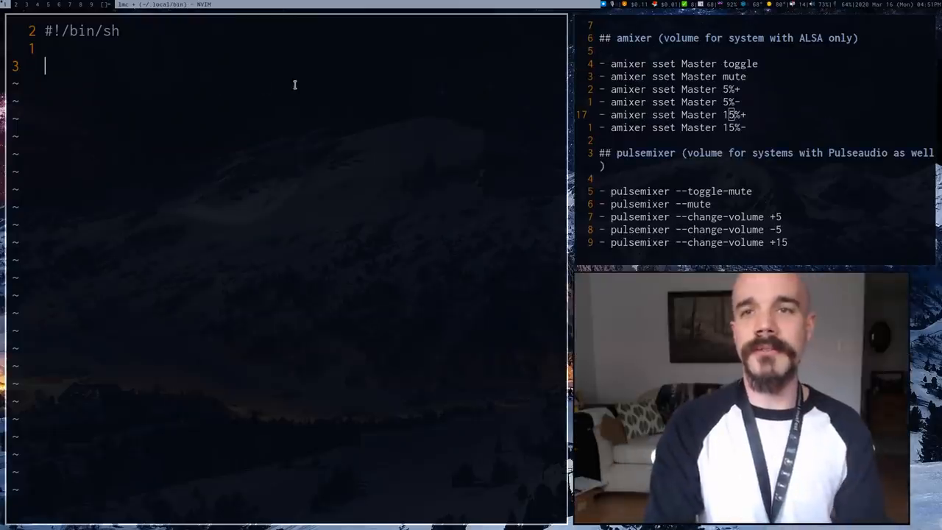
mouse_move(383, 179)
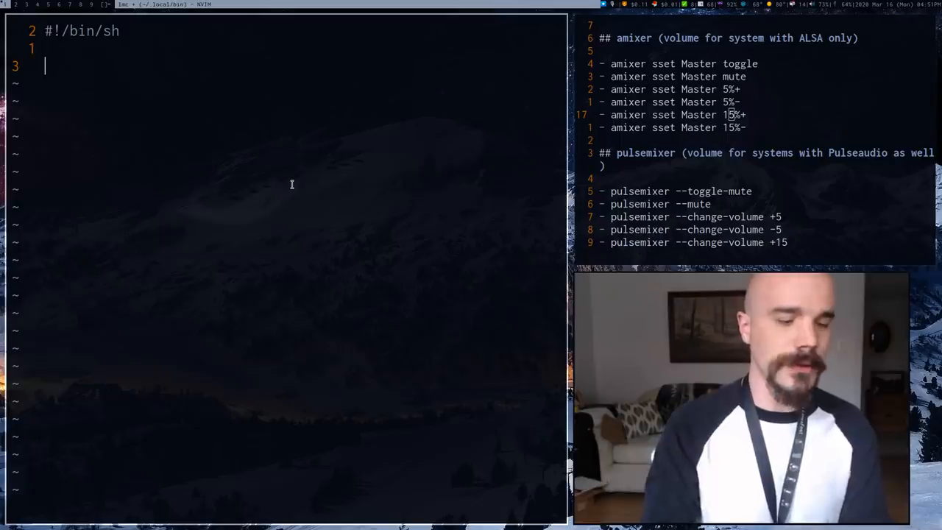
Add a case "$1" block where toggle runs amixer sset Master toggle, closed with esac
type("case \"$")
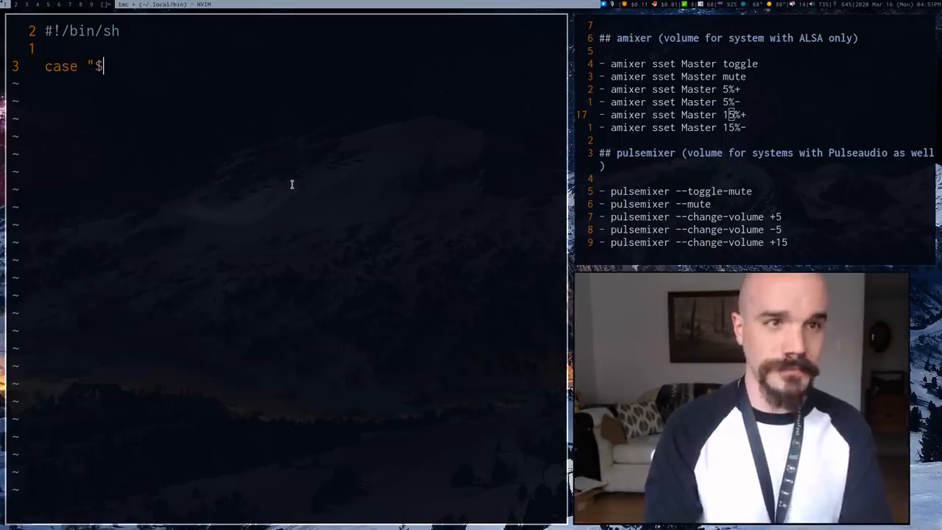
type("1\" in")
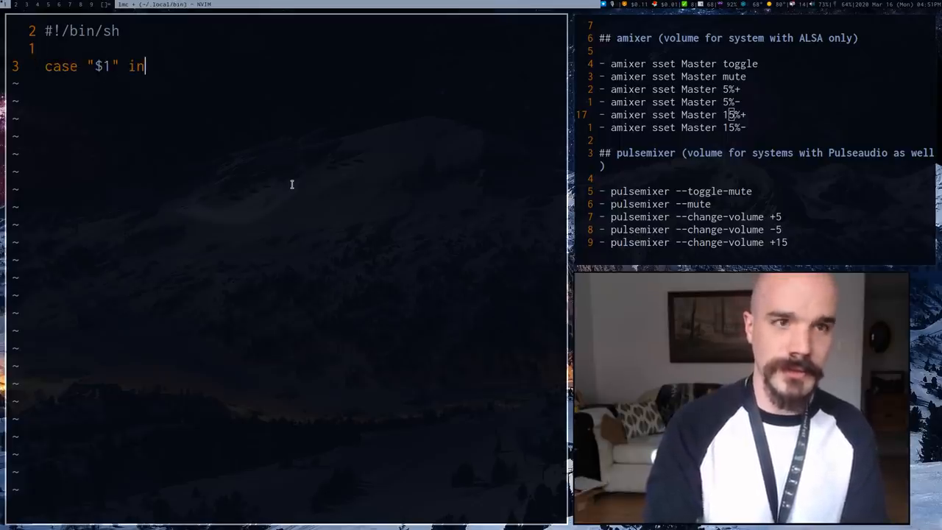
key("Return")
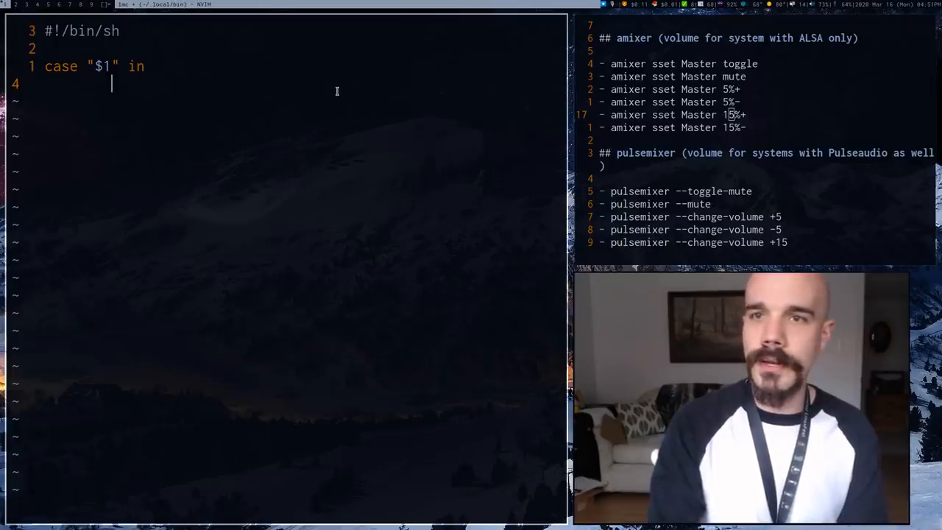
type("toggle")
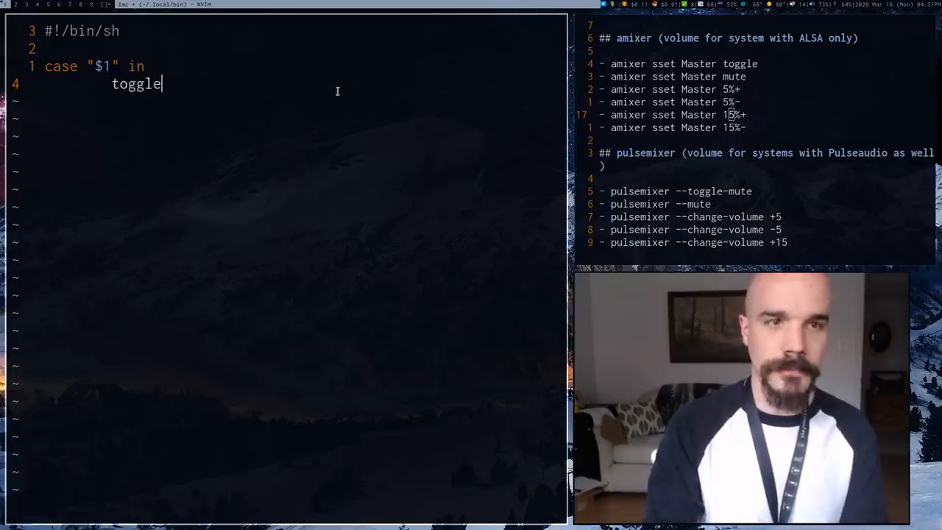
type(") amixe")
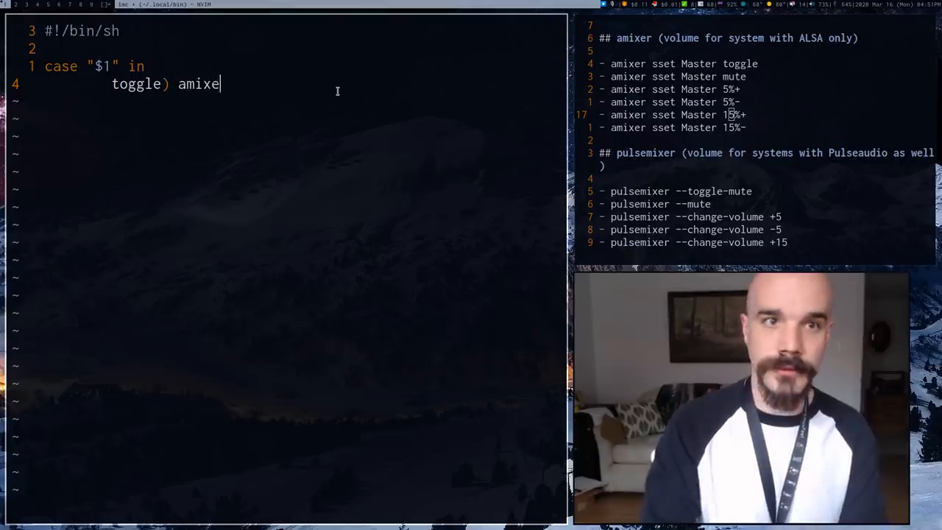
type("r sset Mas")
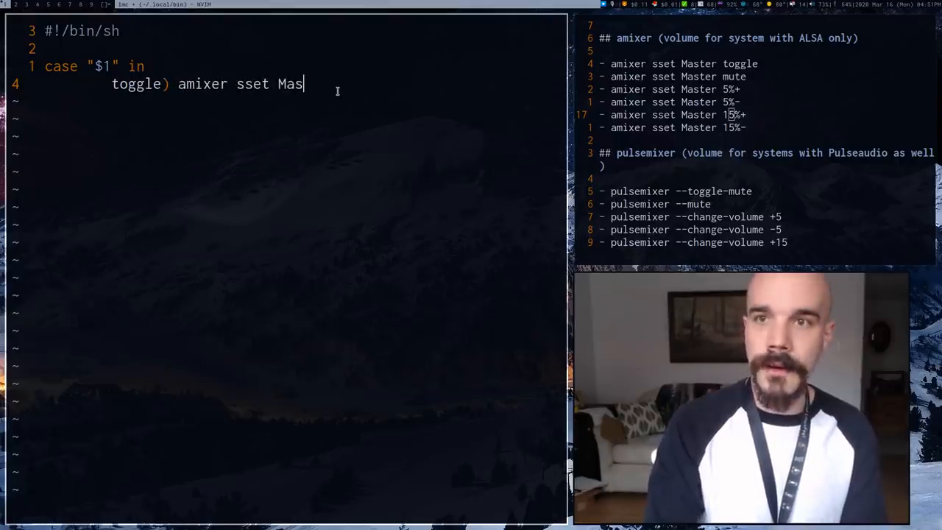
type("ter toggle ;;")
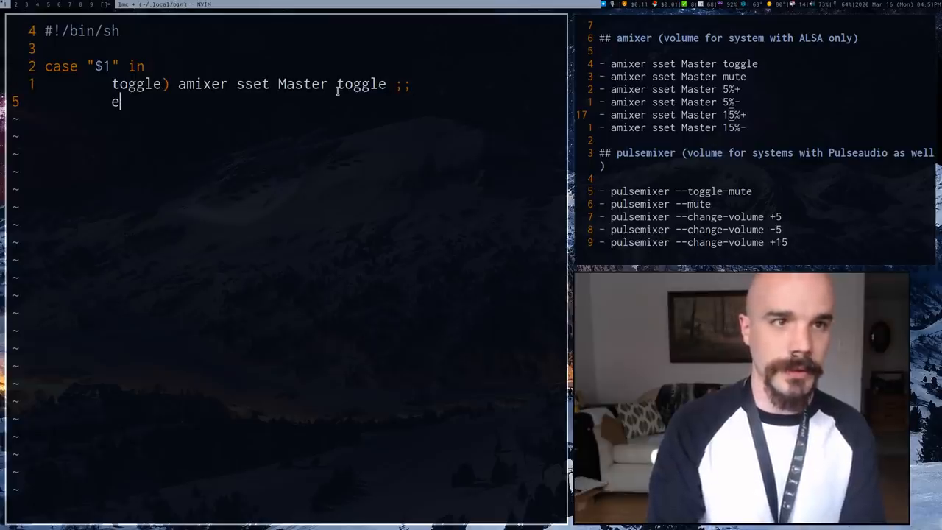
type("sac")
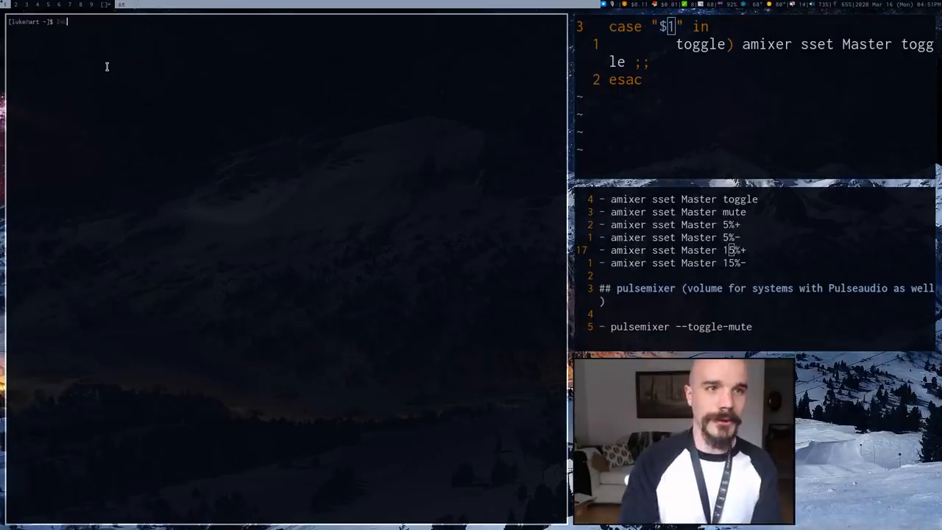
Run lmc up in the shell, then start up and down entries back in the script
type("lmc up")
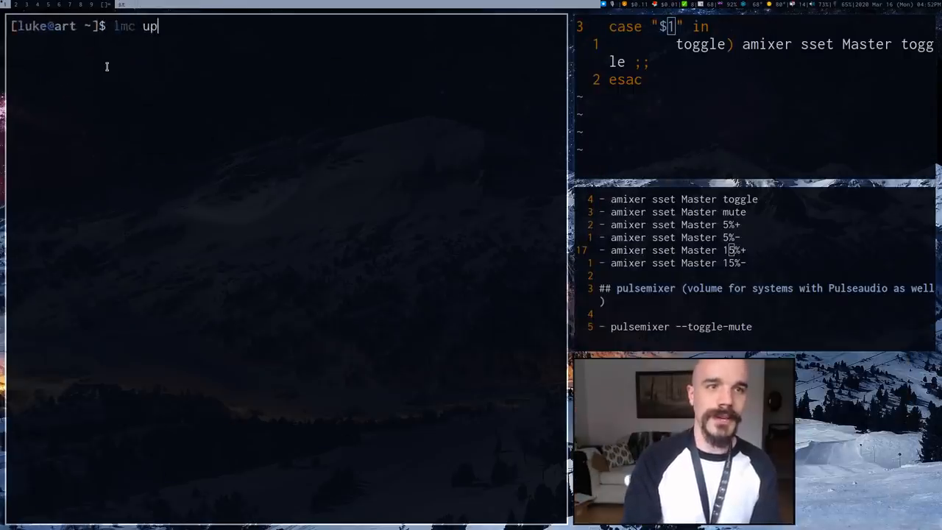
key("Return")
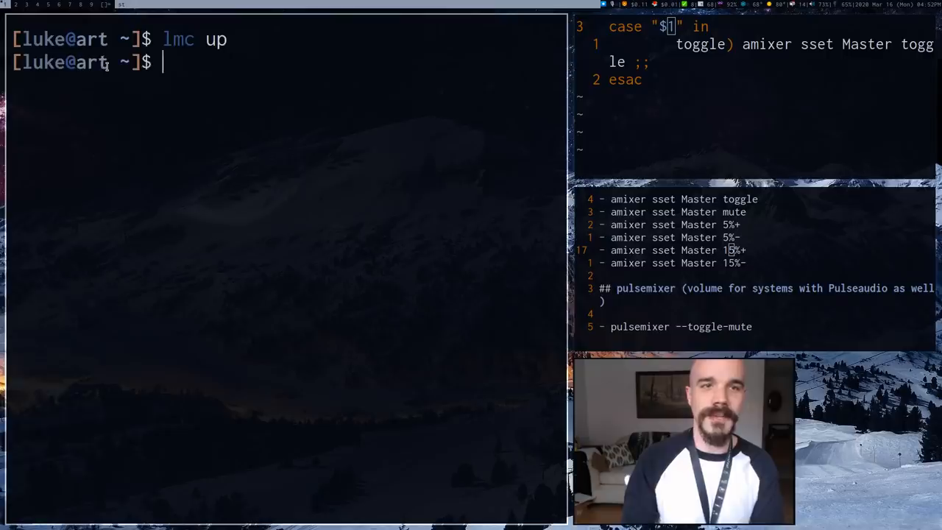
type("lmc up")
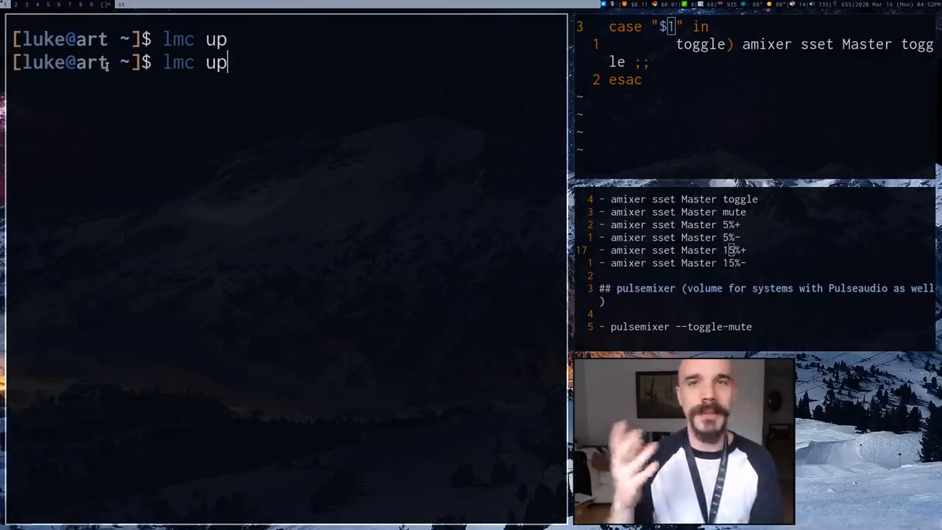
type("down")
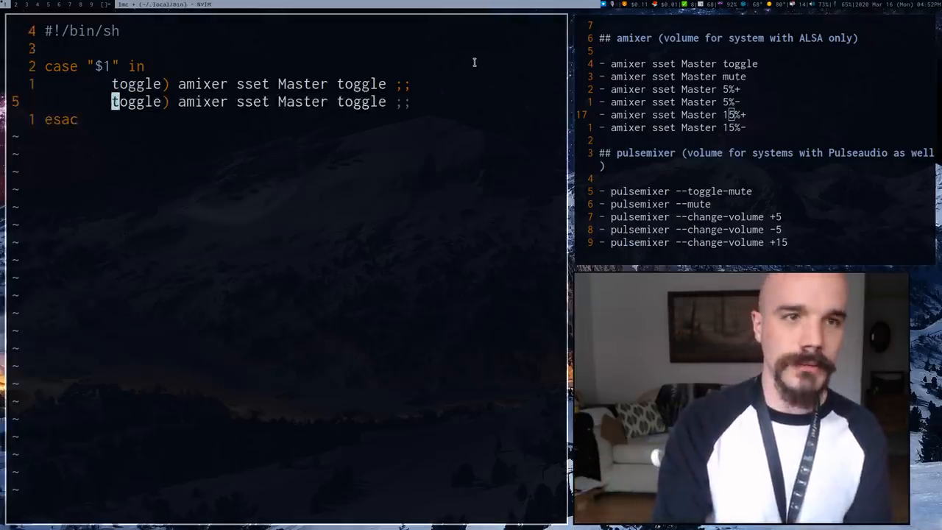
Add mute, up 5%+, down 5%-, bigup 15%+ and bigdown 15%- amixer sset Master cases
type("mute")
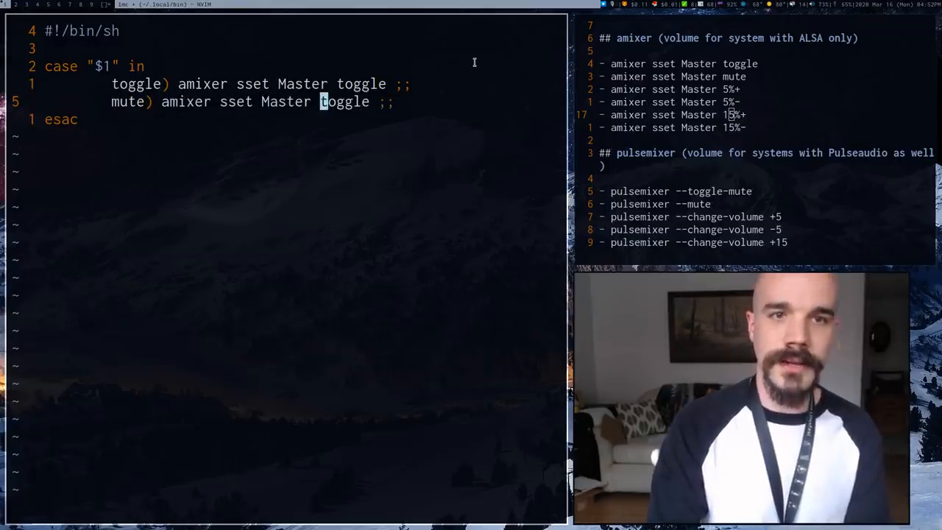
type("mute")
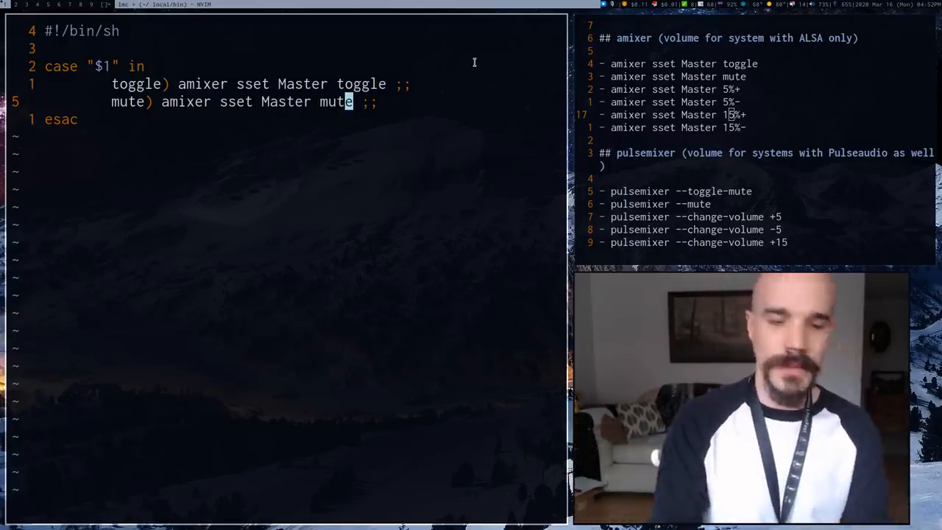
type("up")
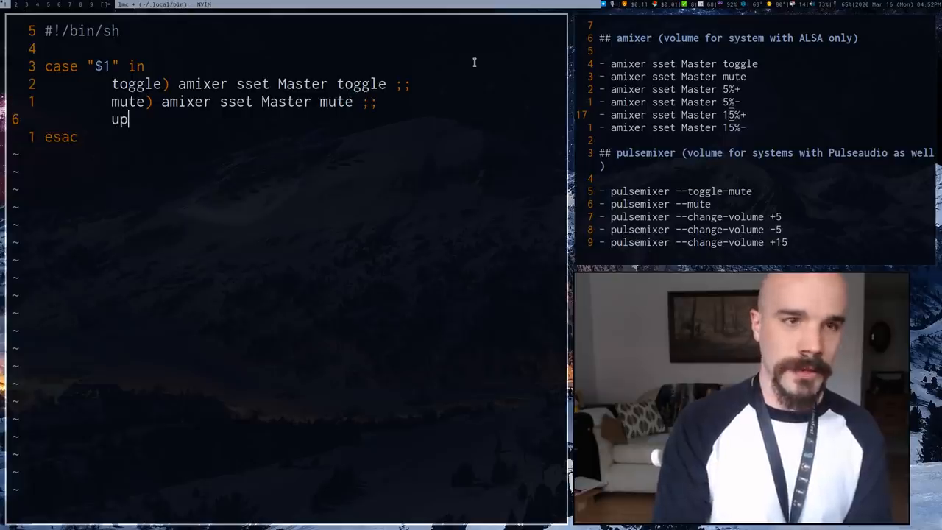
type(") amixer")
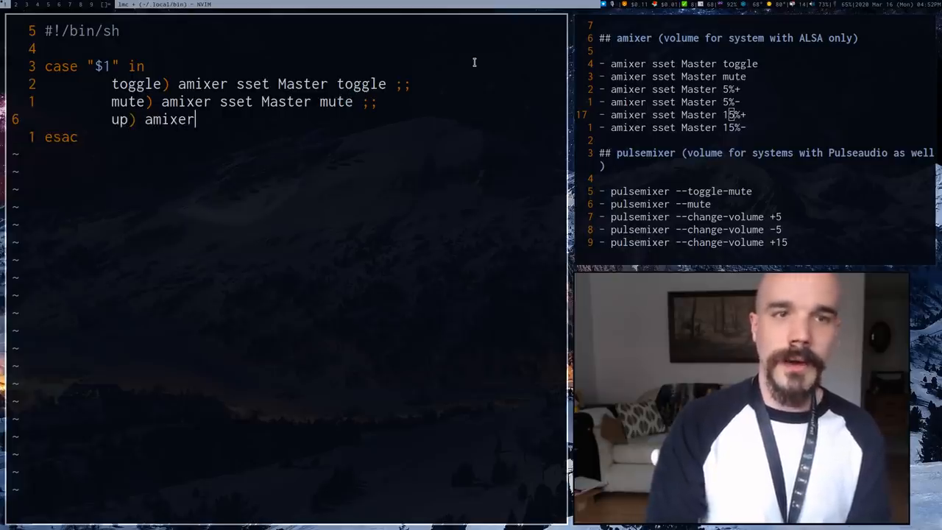
type("sset Master")
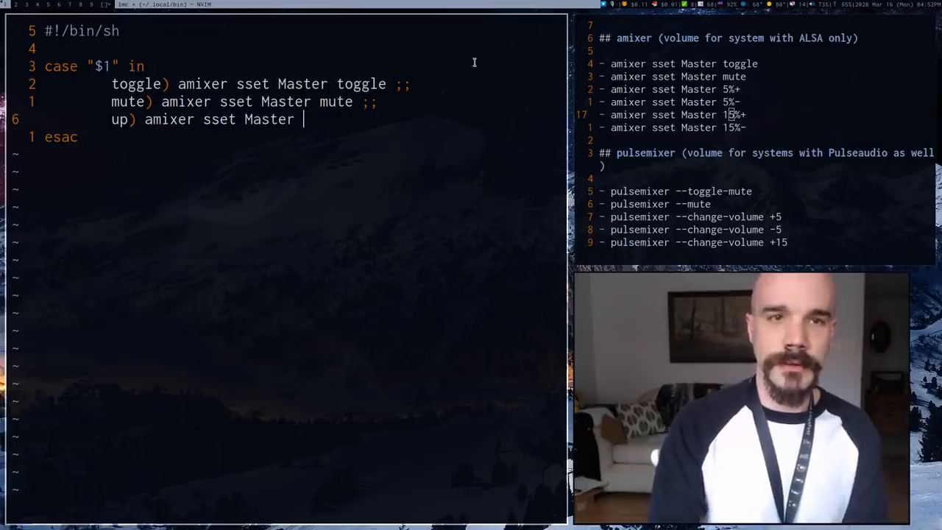
type("5")
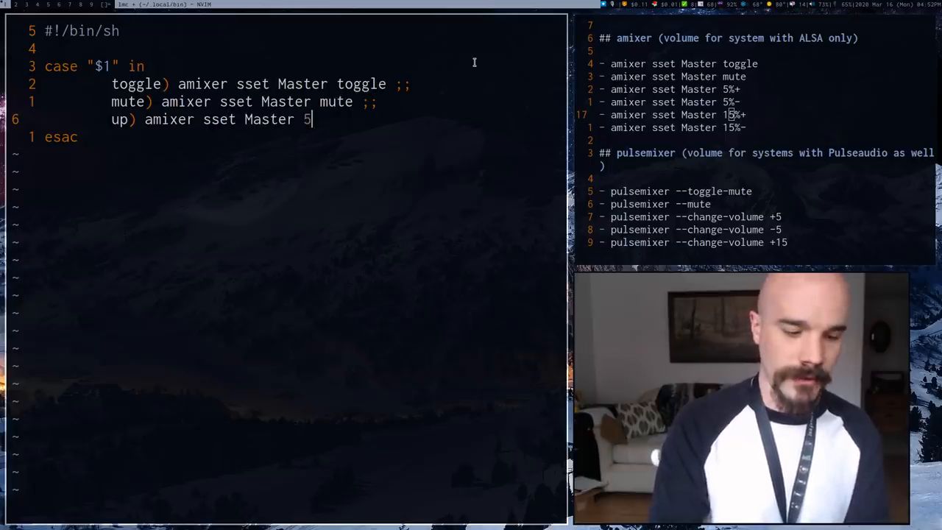
type("%+ ;;")
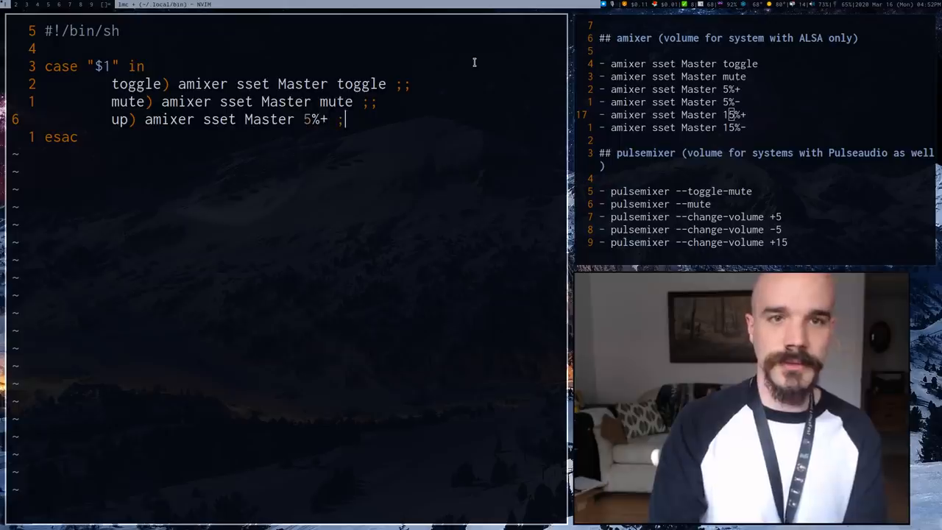
type(";")
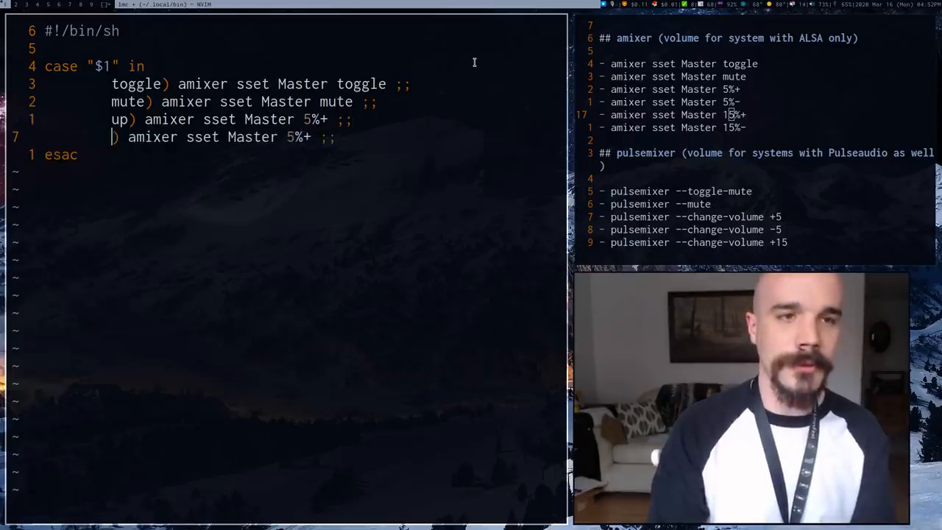
type("down")
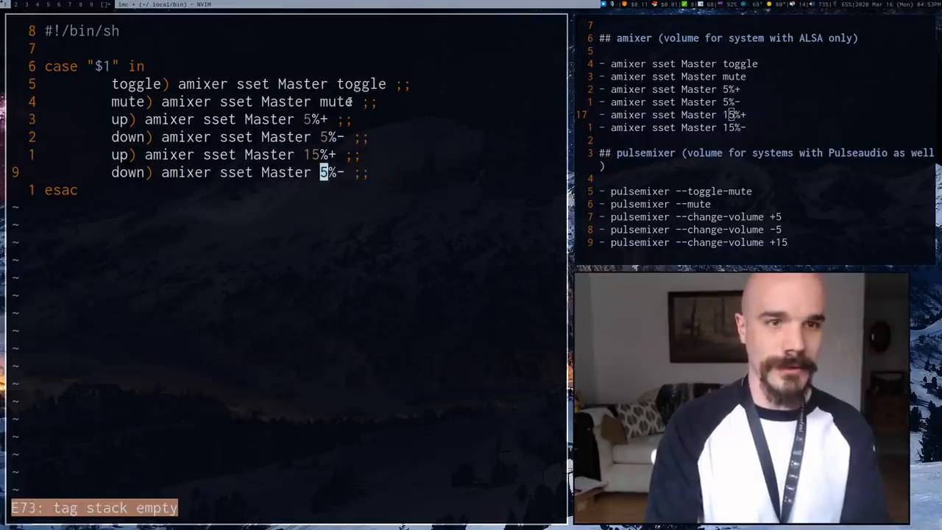
key("ctrl+r")
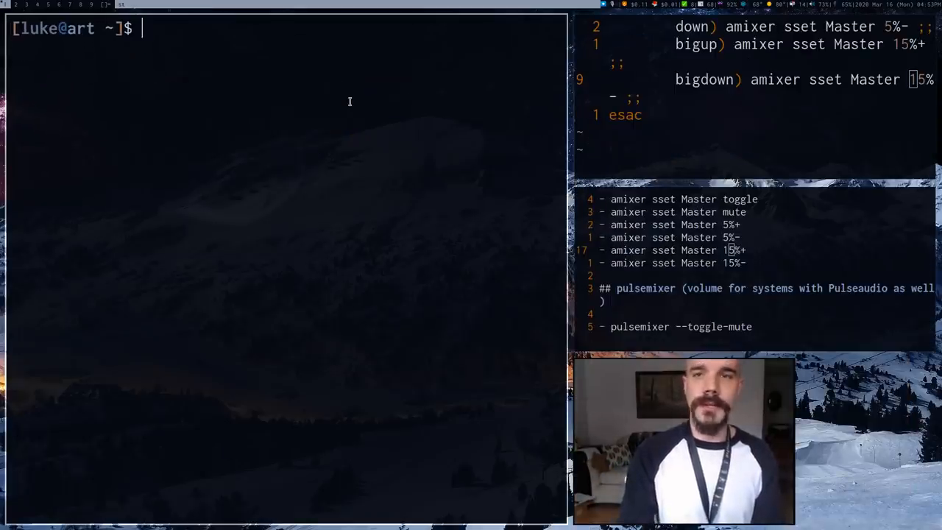
Run lmc down twice, lowering the Master volume each time
type("lmc")
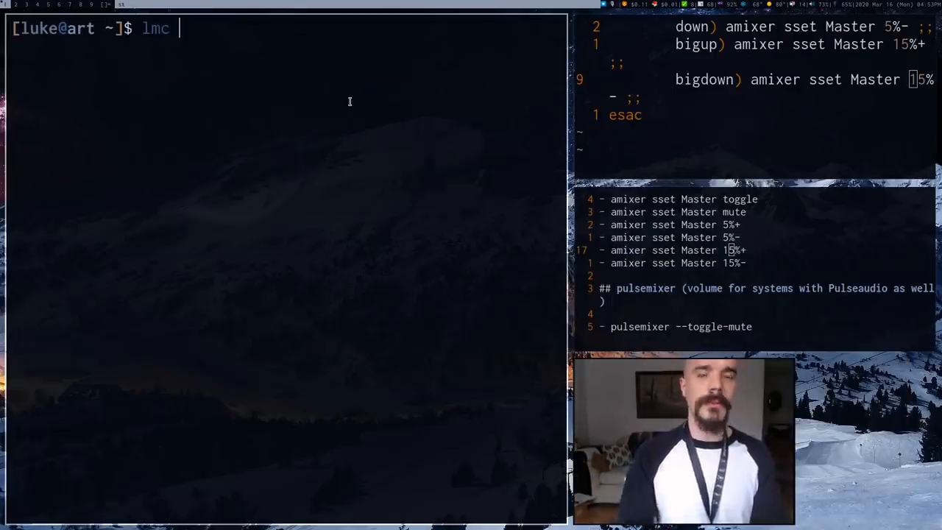
type("down")
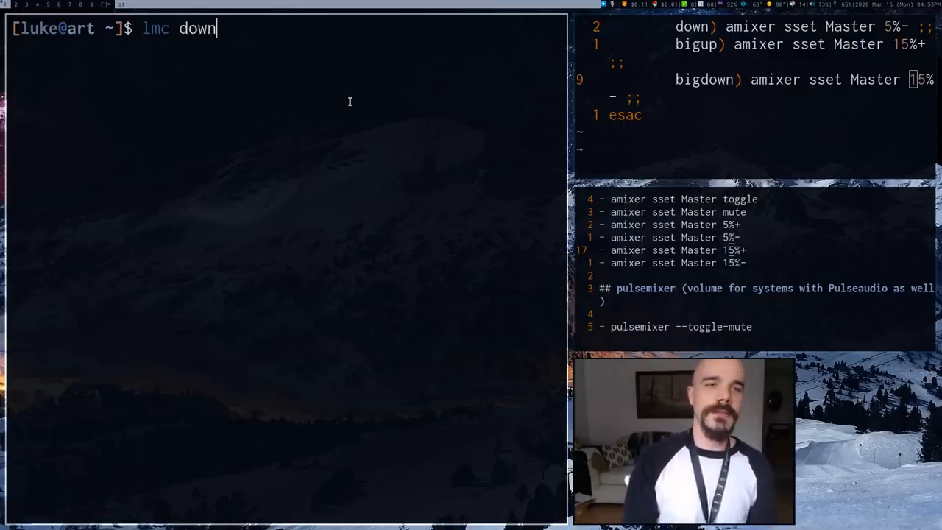
key("Return")
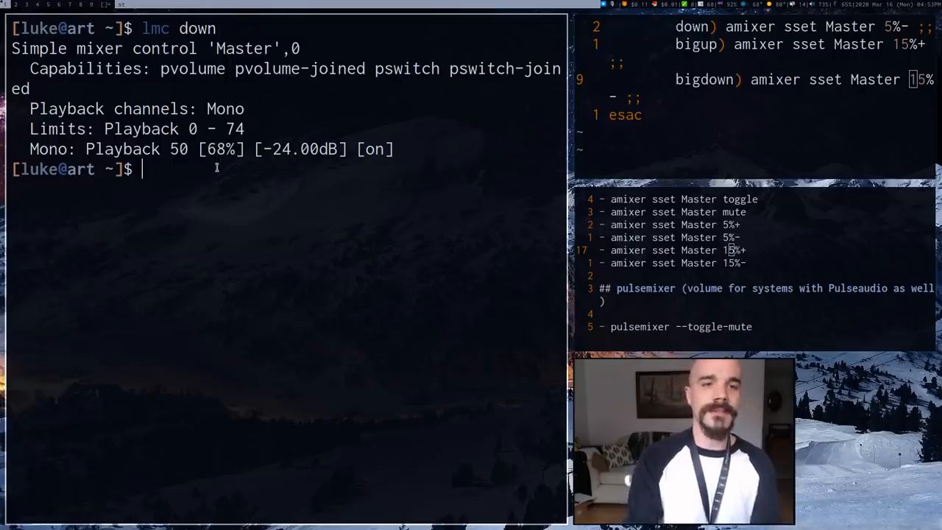
key("Return")
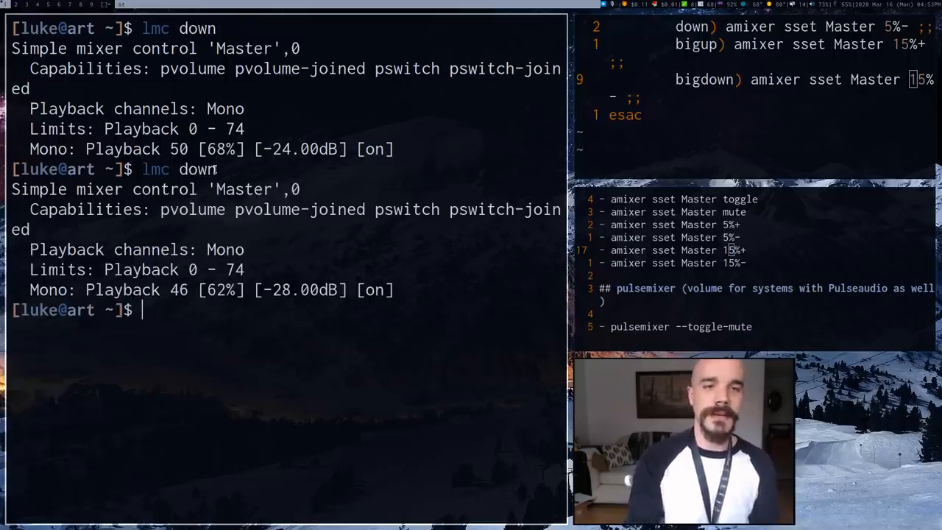
mouse_move(206, 295)
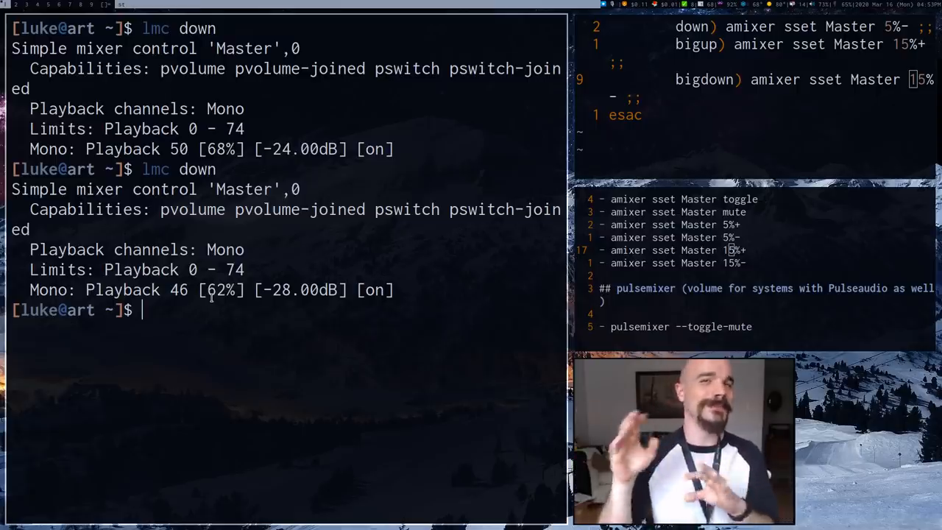
Clear the screen, run lmc up, and type the lmc mute test
key("Return")
type("lmc")
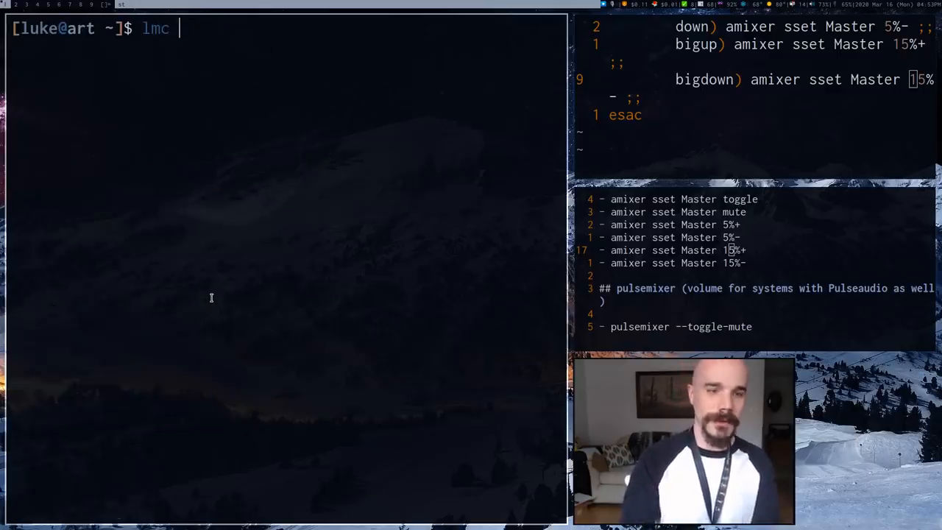
key("Return")
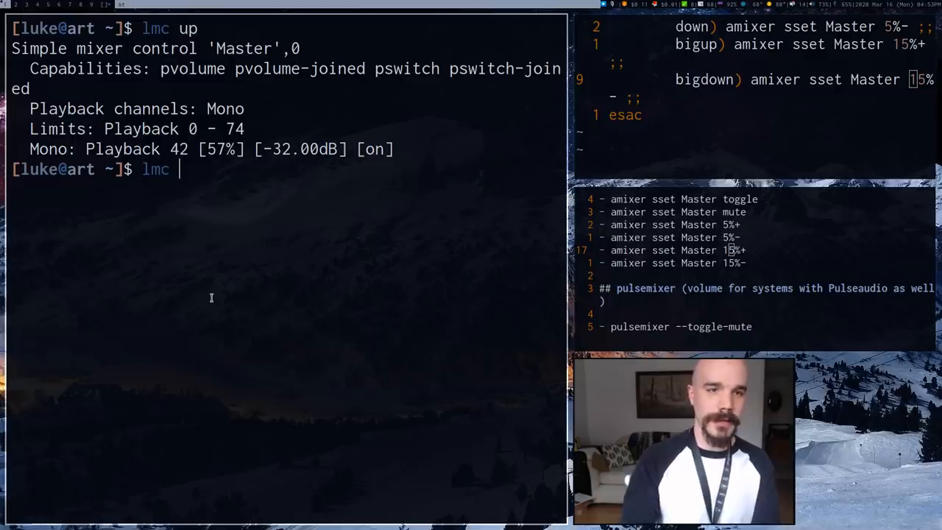
type("mute")
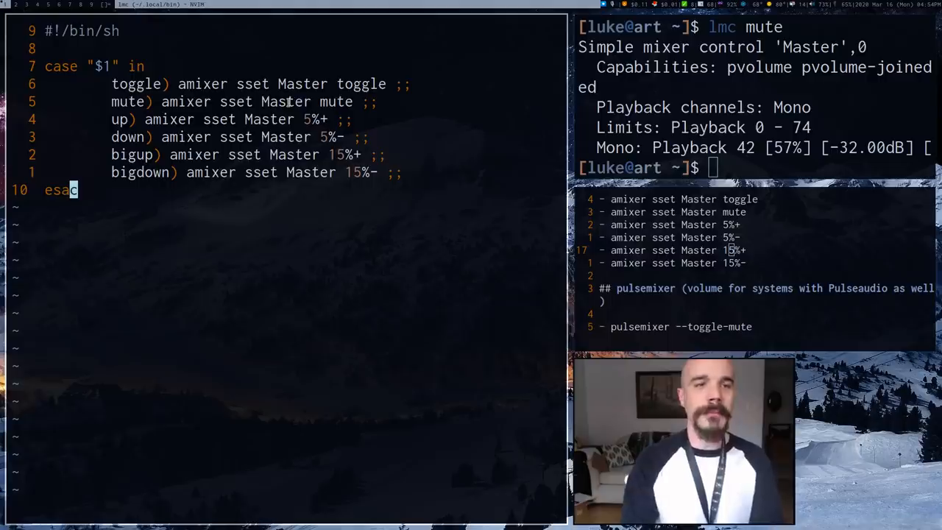
Redirect the esac output to /dev/null, run lmc mute silently, and type lmc up
type(">/dev")
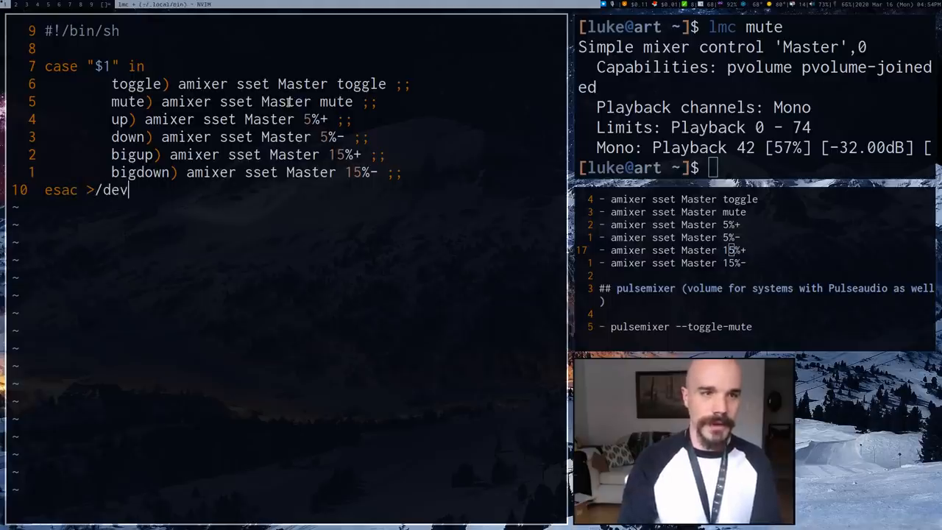
type("/null")
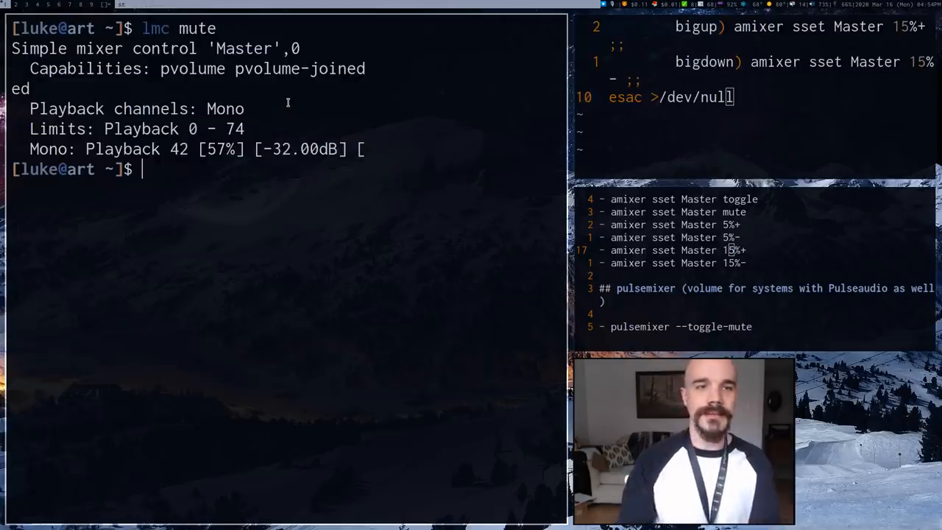
key("Return")
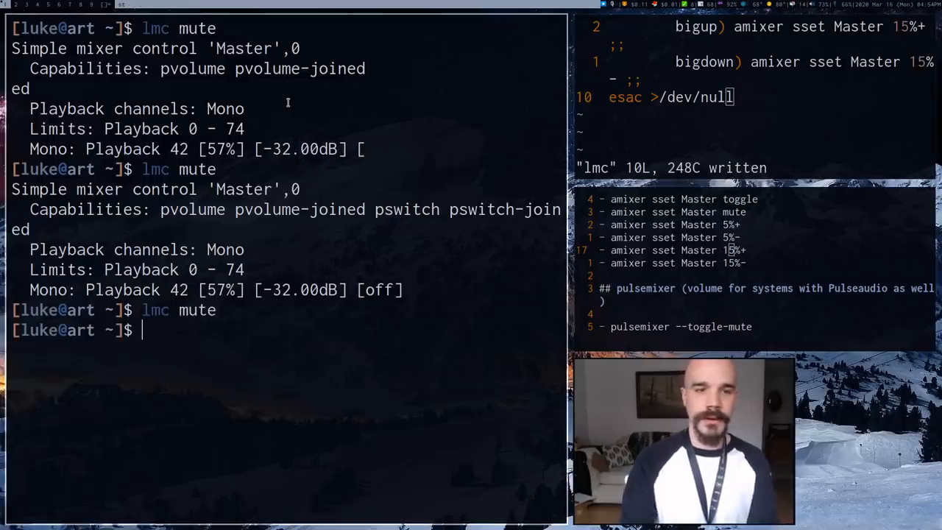
type("lmc")
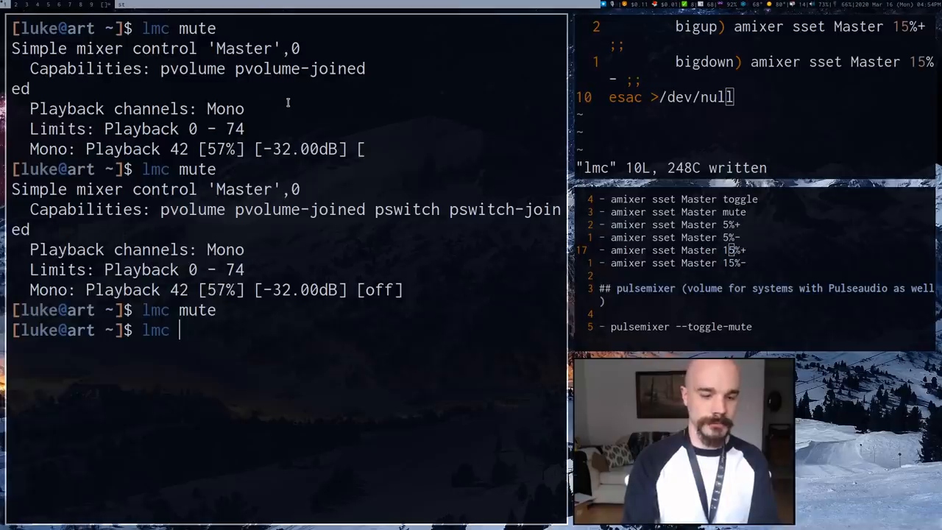
type("up")
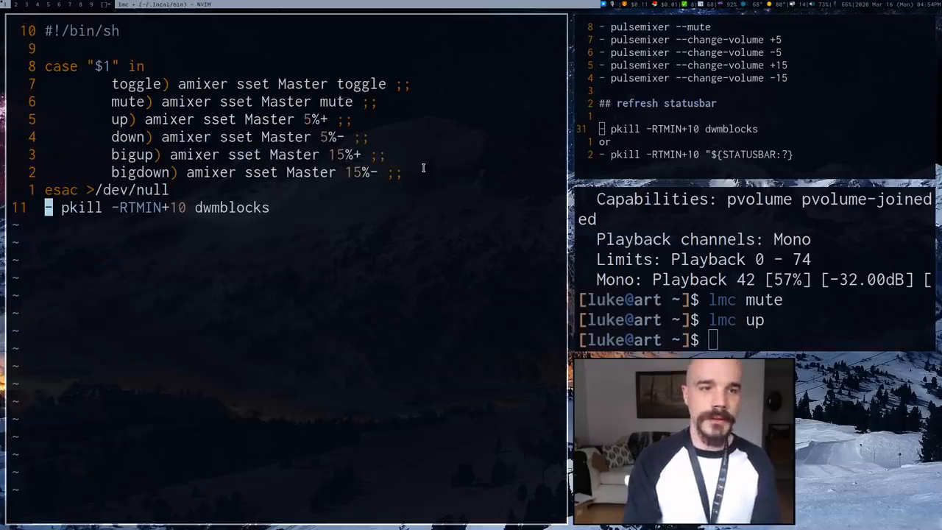
Save lmc with the pkill status-bar line and run lmc up twice silently
key("Return")
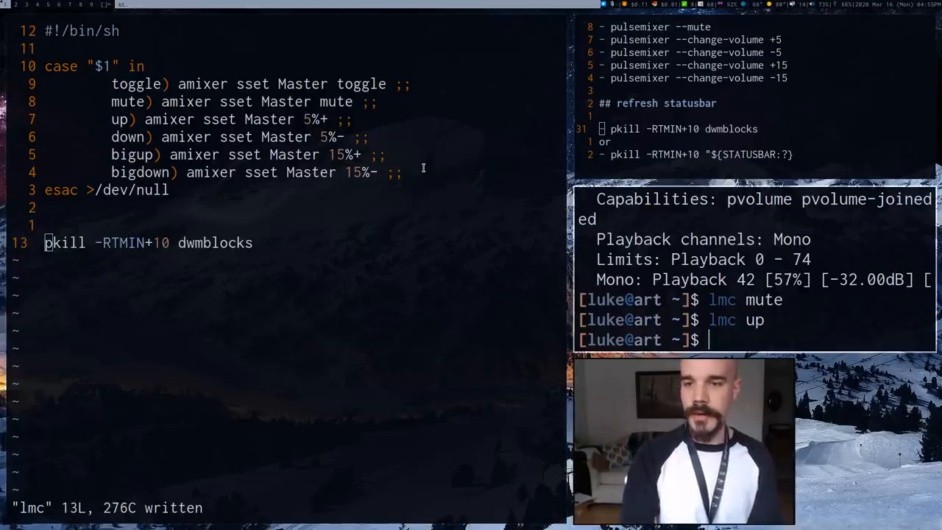
key("Return")
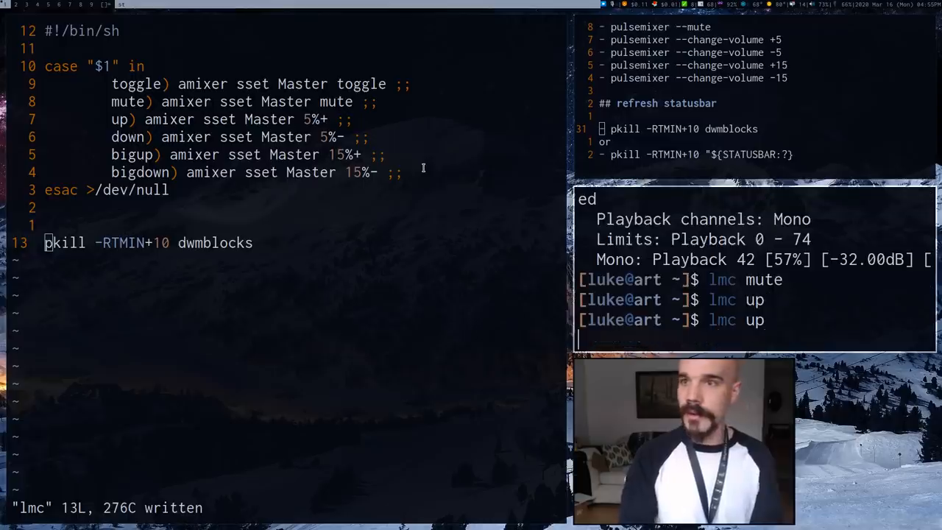
key("Return")
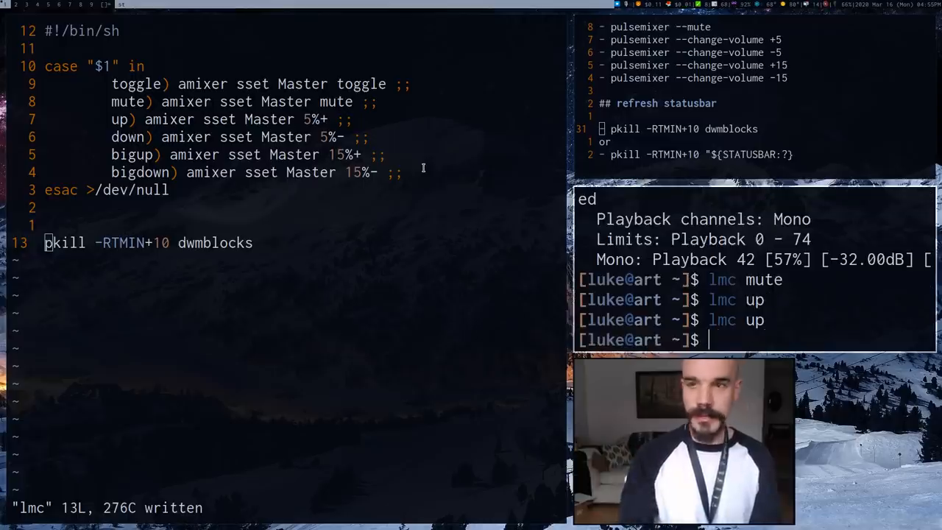
type("lmc up")
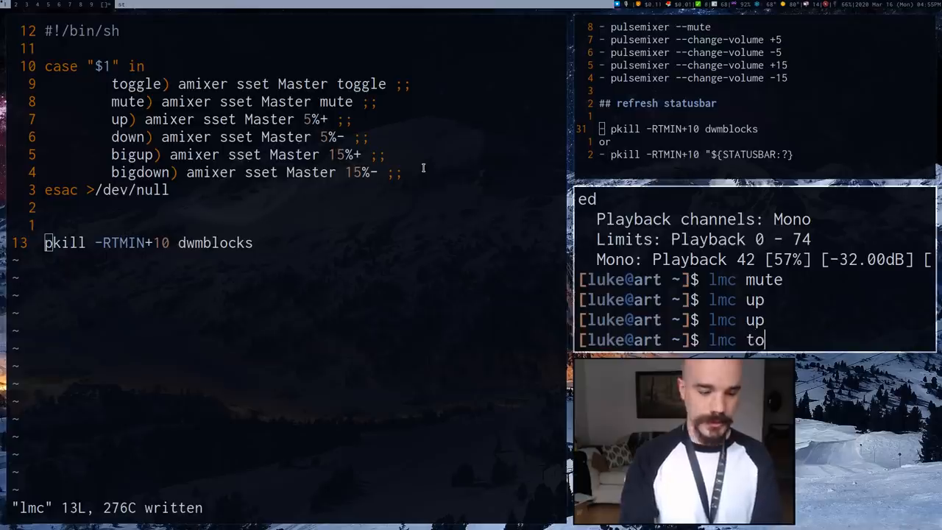
Run lmc toggle twice to check the mute toggle works without output
key("Return")
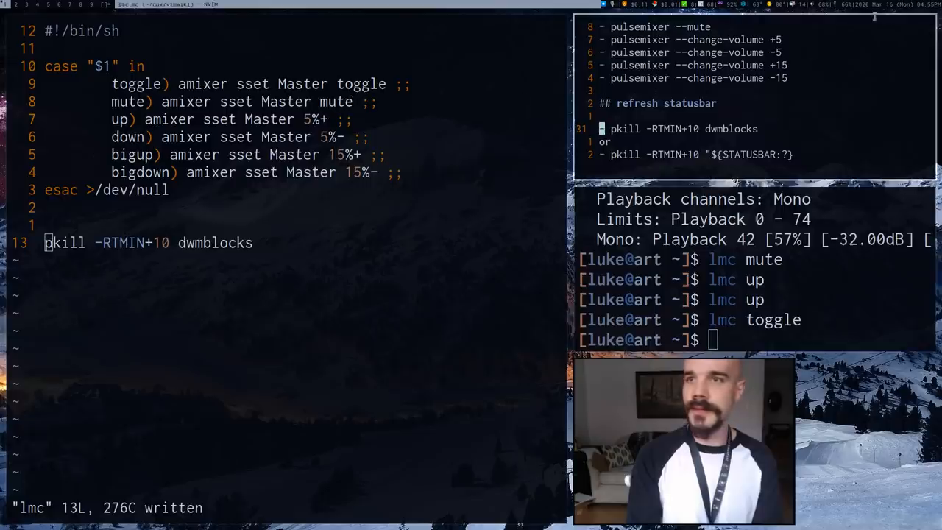
type("lmc tog")
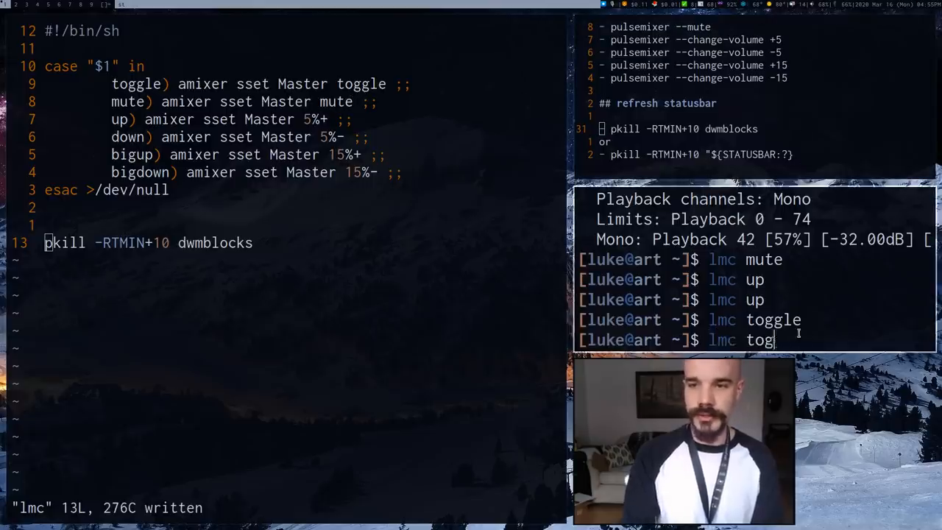
key("Return")
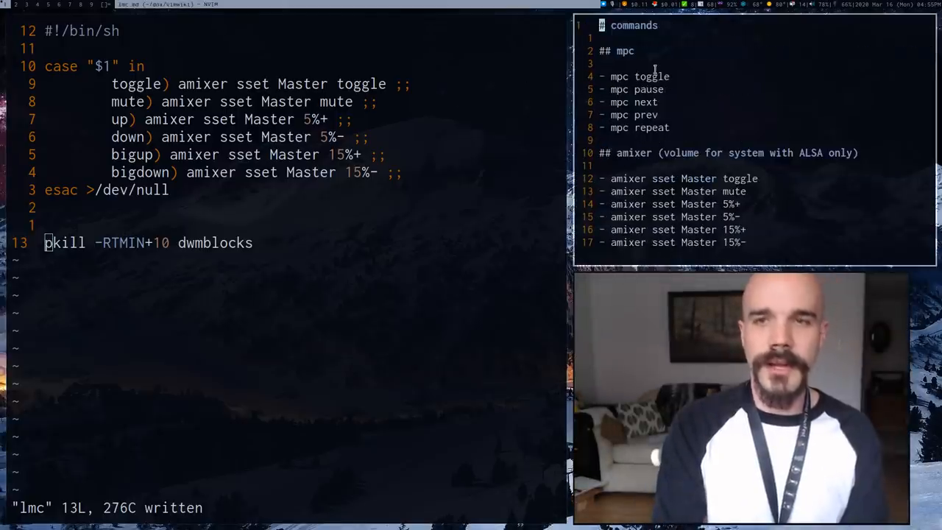
Draft lmc up with a numeric step at the prompt, trying 5 then 10
scroll("down", 3)
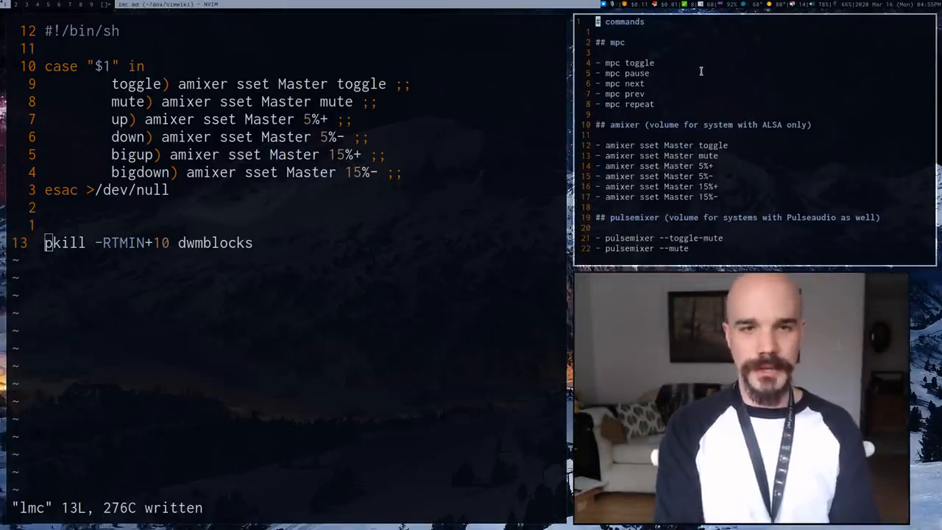
scroll("down", 3)
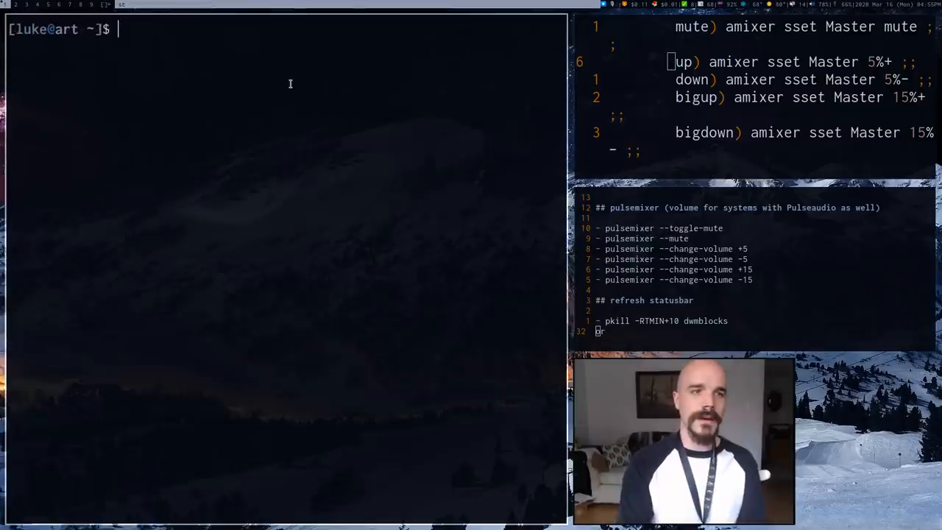
type("lmc up")
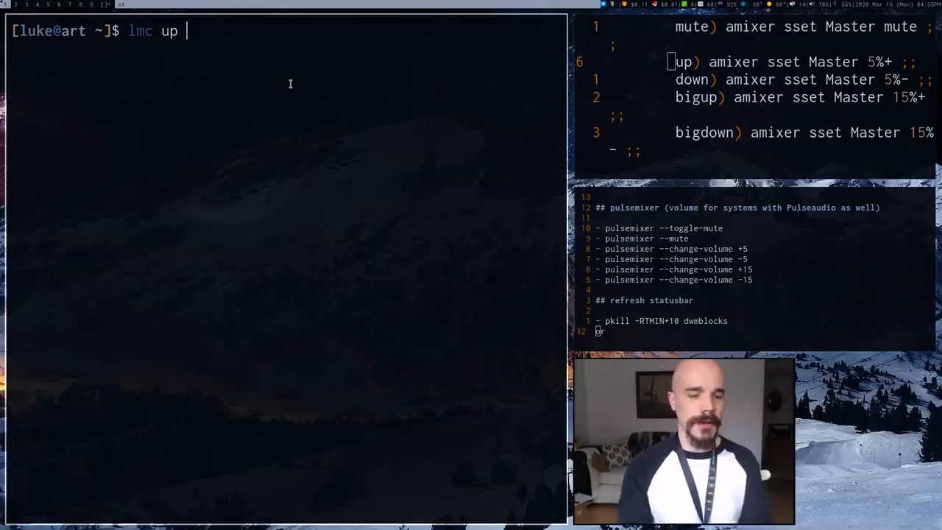
type("5")
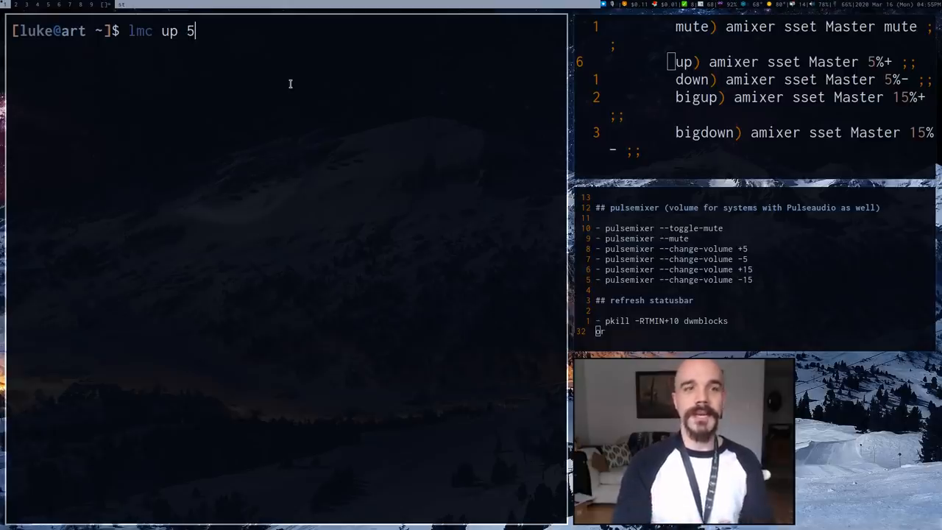
key("BackSpace")
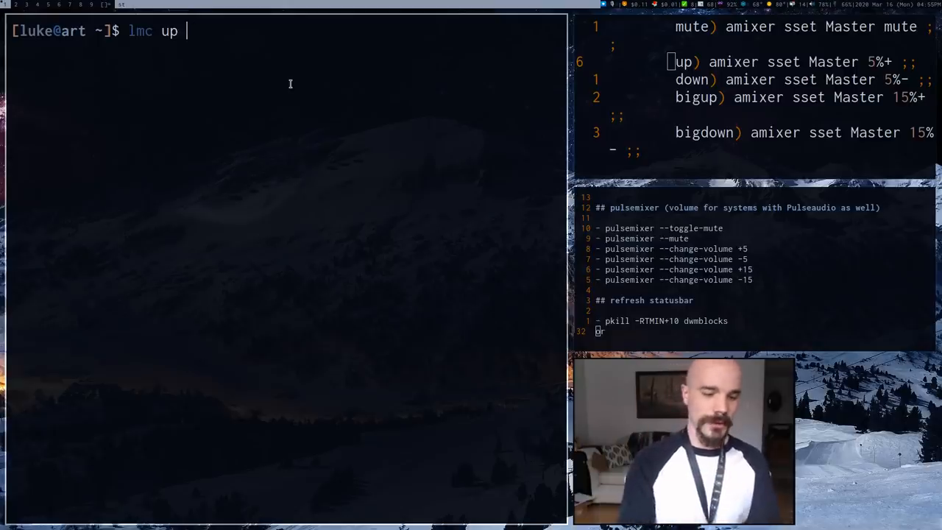
type("10 dwmblocks")
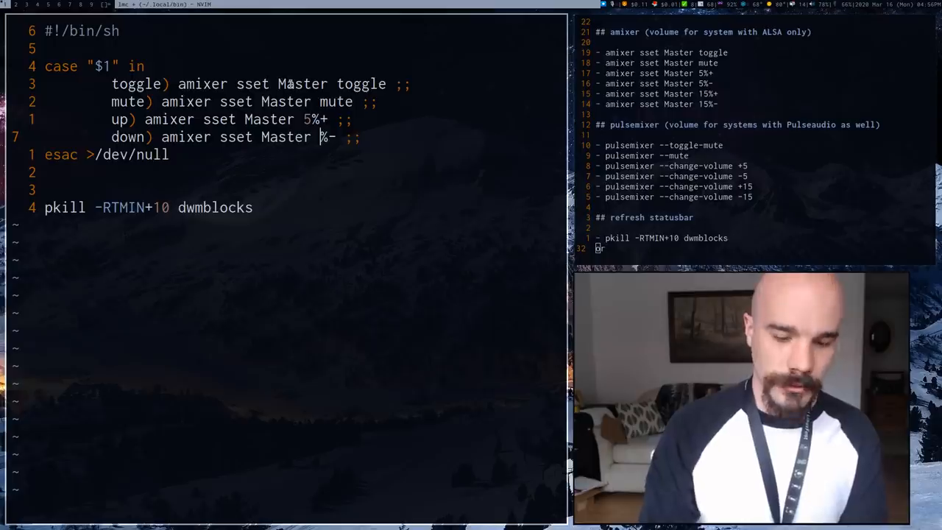
Use "$NUM"% in the up/down steps and define NUM from the argument, defaulting to 5
type("\"$NUM")
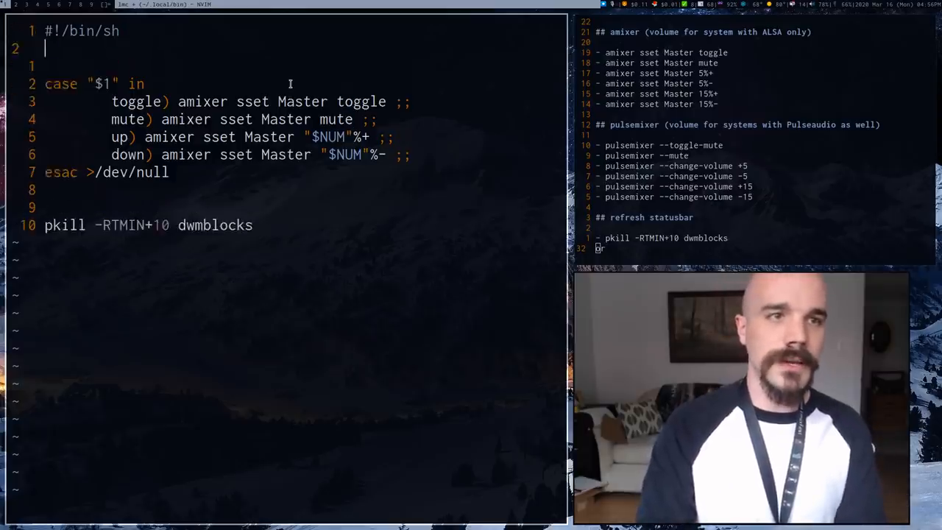
type("NUM=")
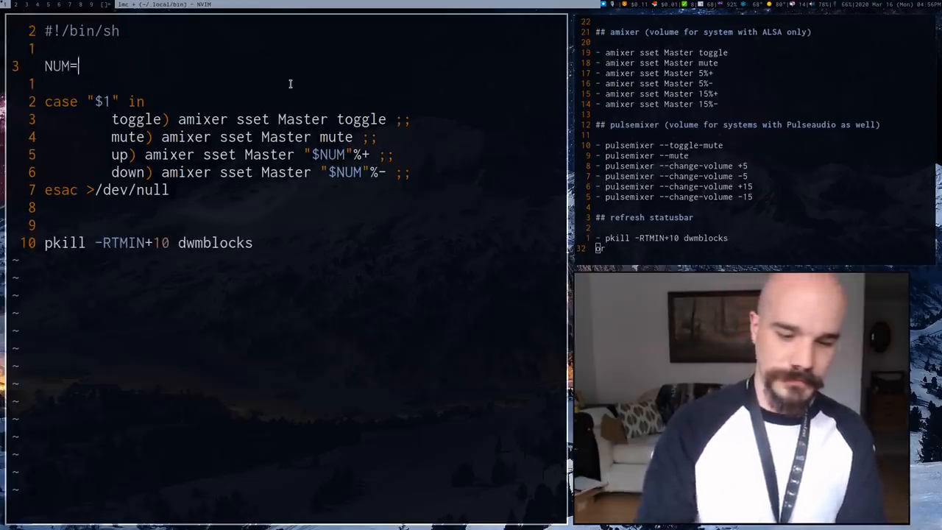
type("\"{")
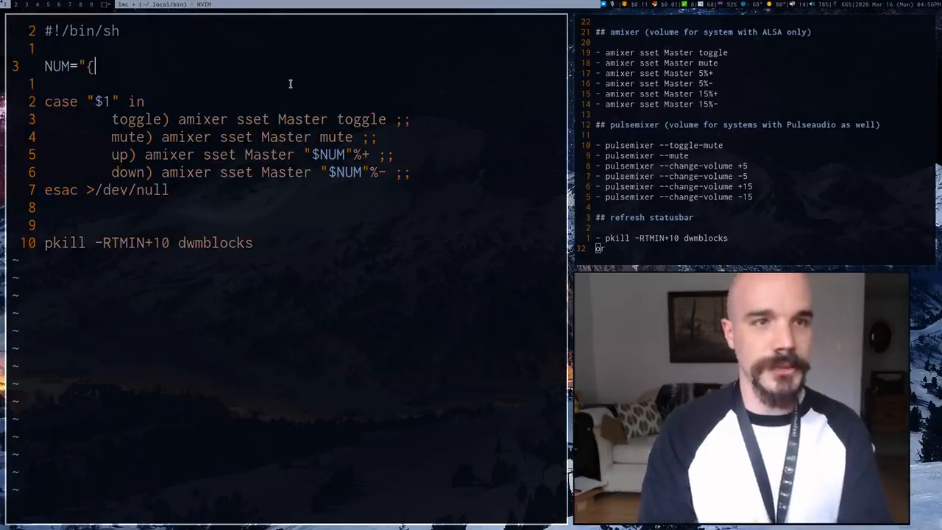
type("$@")
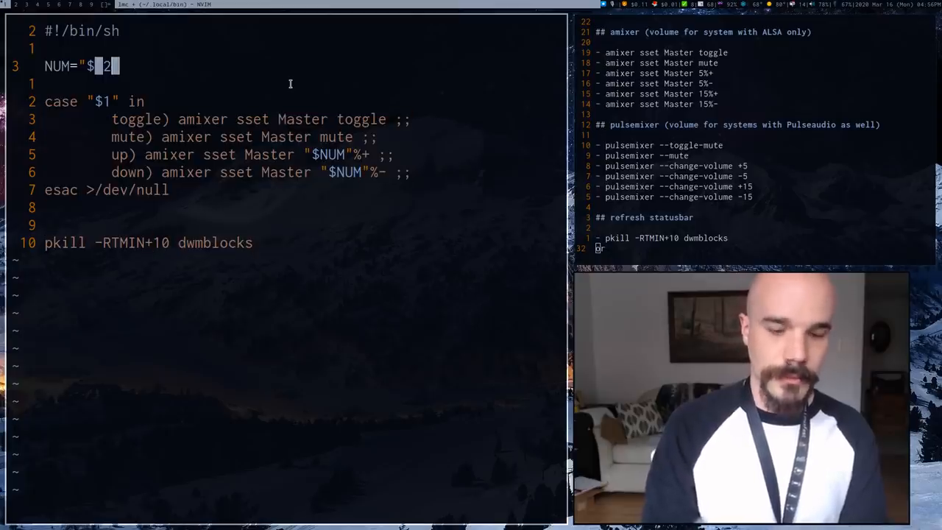
type(":-5")
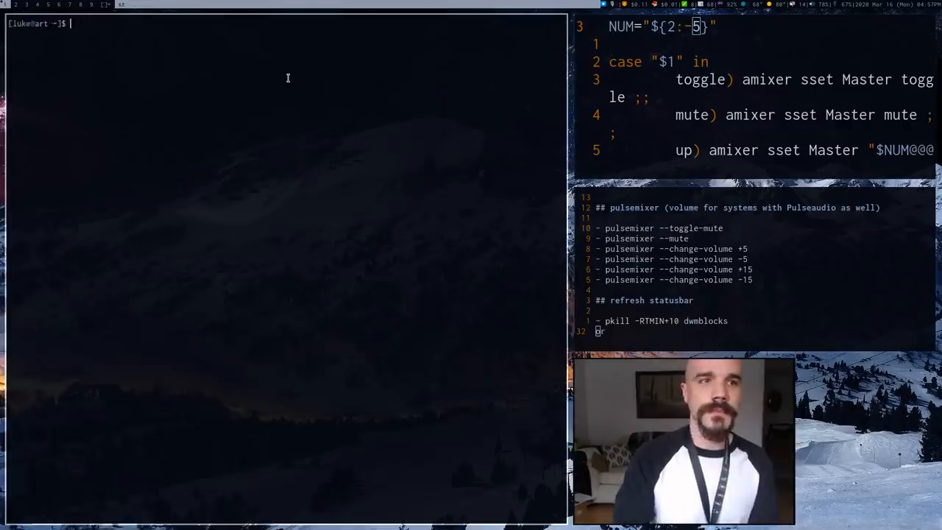
Run lmc up and repeat it to raise the volume by the default step
type("lmc")
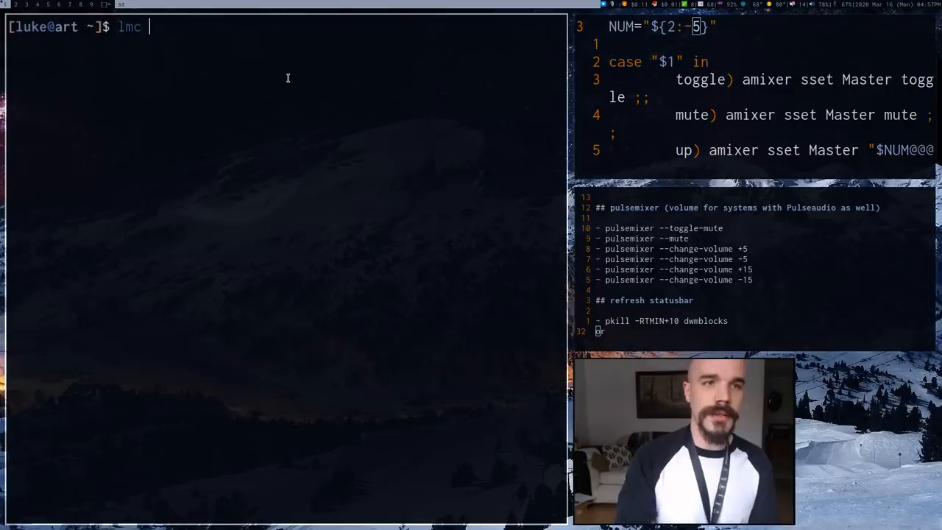
key("Return")
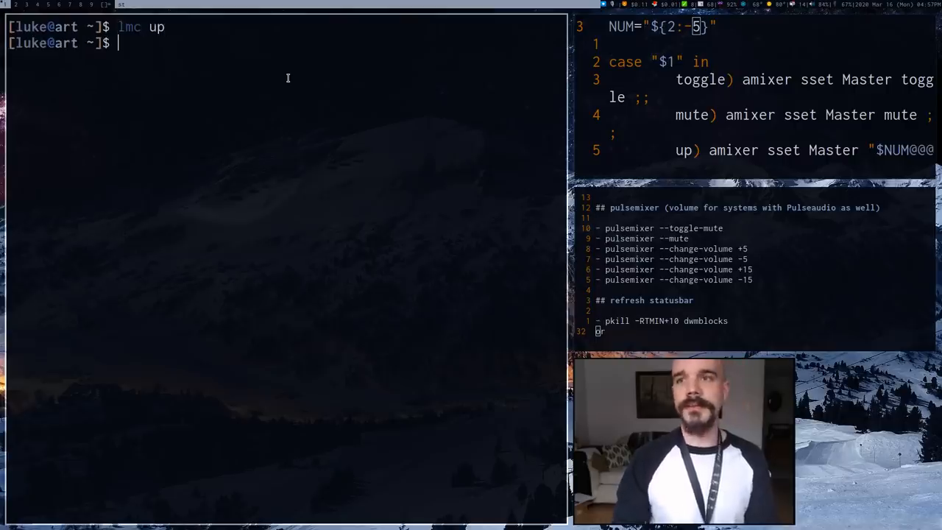
key("Return")
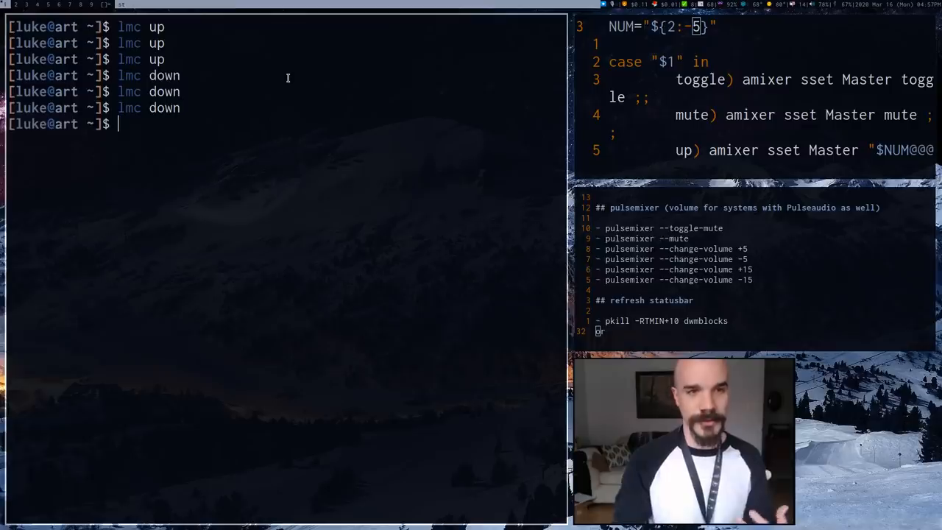
Run lmc down 10 and an up command with extra numbers to test custom steps
type("lmc down 10")
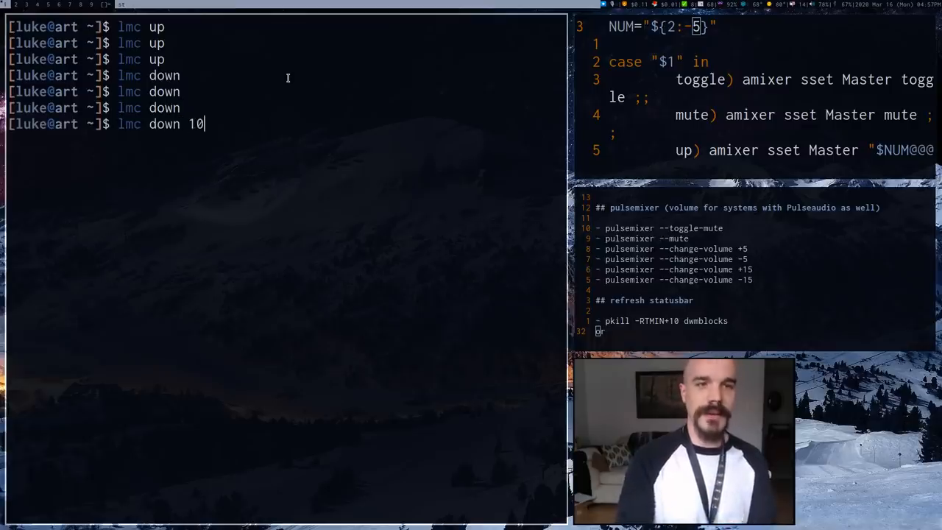
key("Return")
type("lmc up 30 10")
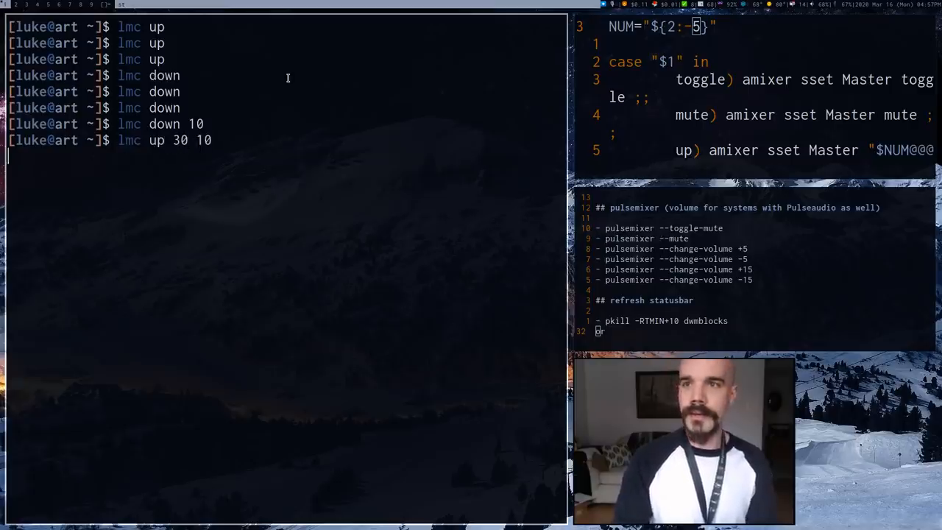
key("Return")
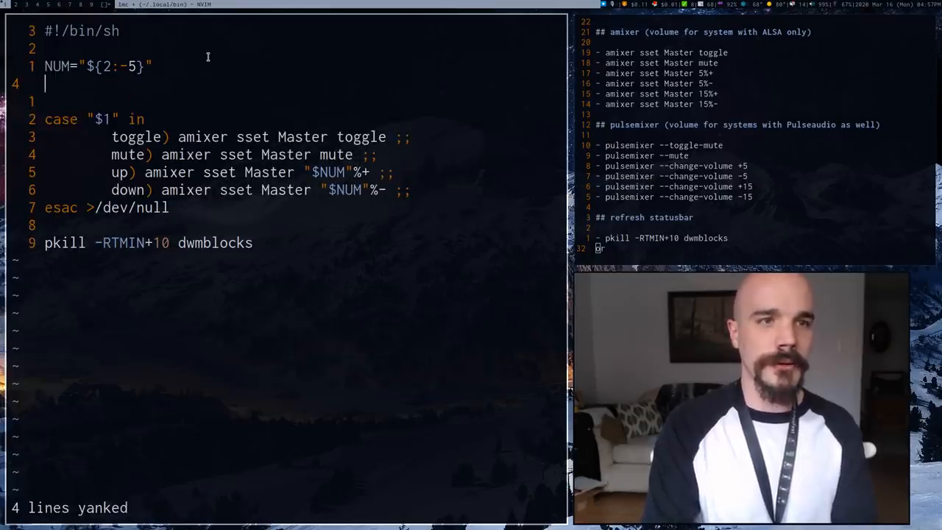
Paste the case lines as toggle, mute, up and down functions and have the case branches call them
key("p")
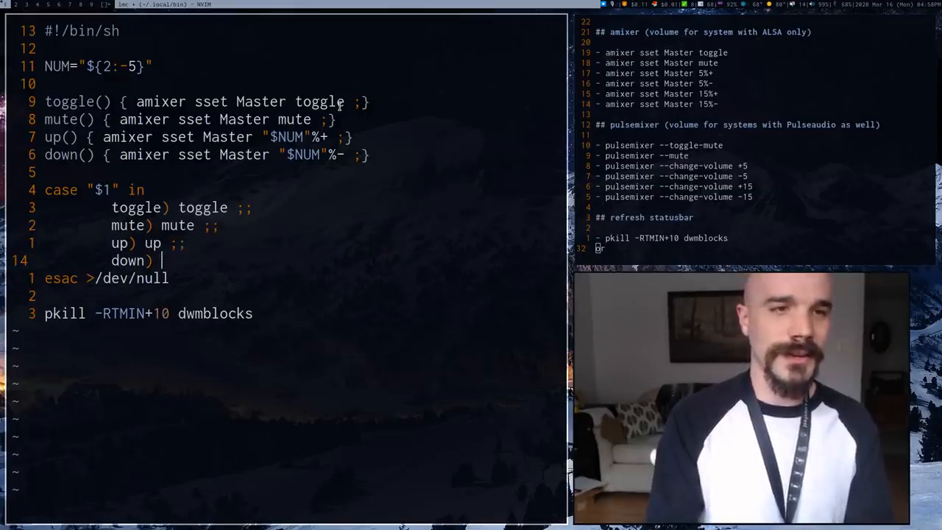
type("down ;;")
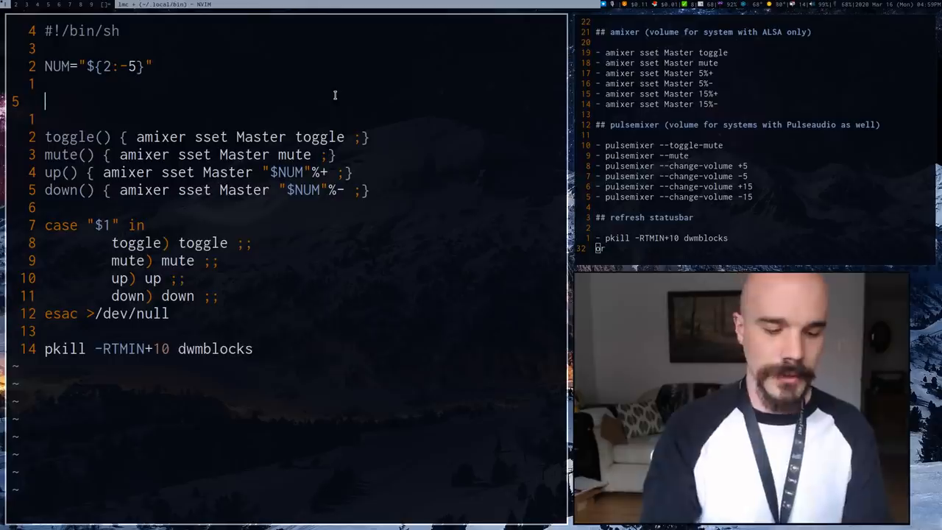
Add a commented-out PULSE=true line near the top of the script
type("PULSE=")
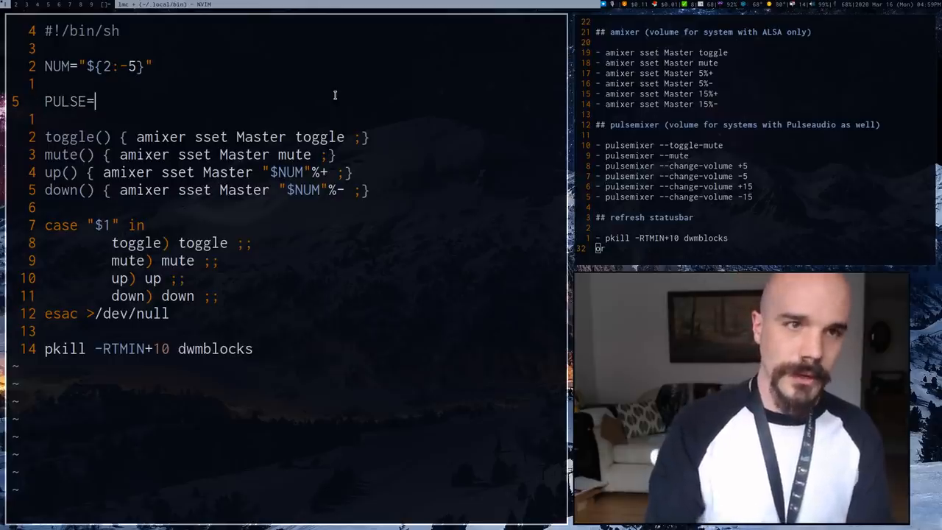
type("true")
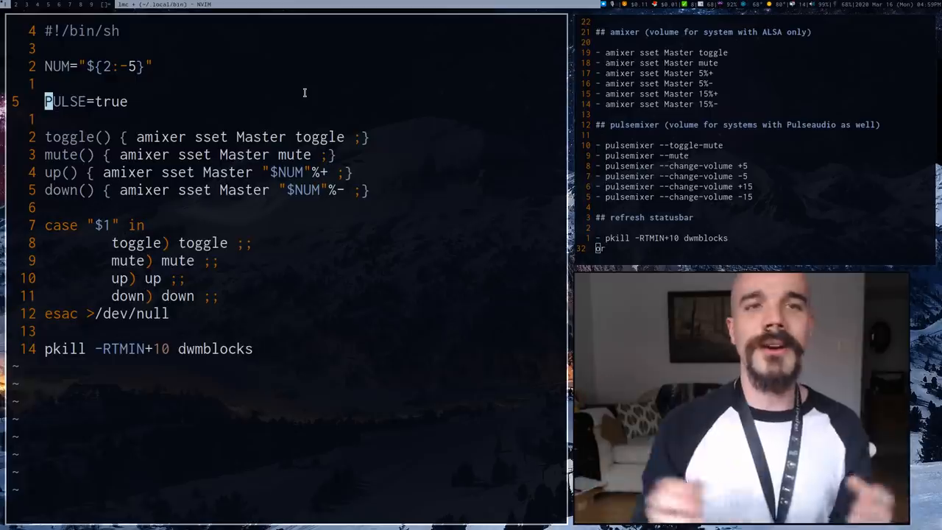
type("#")
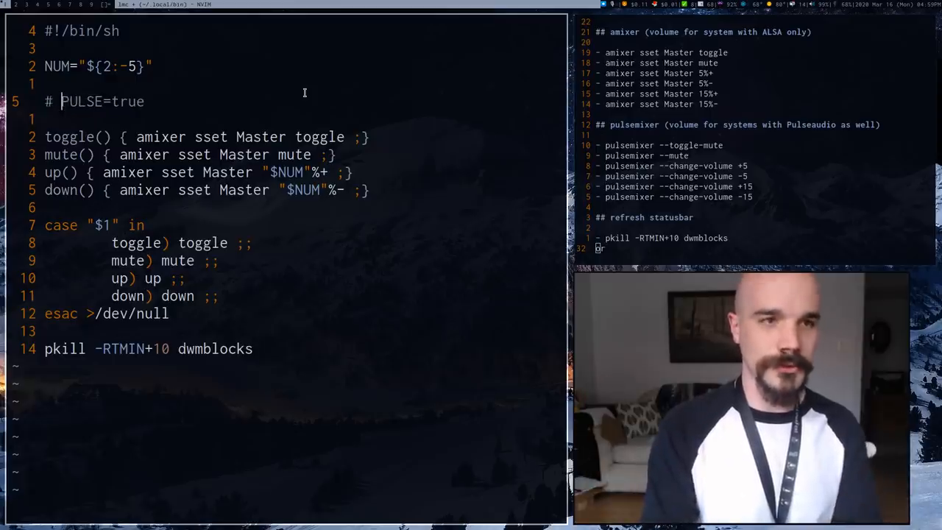
Write 'if [ "$PULSE" = true ]; then', a placeholder echo, and 'else' above the amixer functions
type("if")
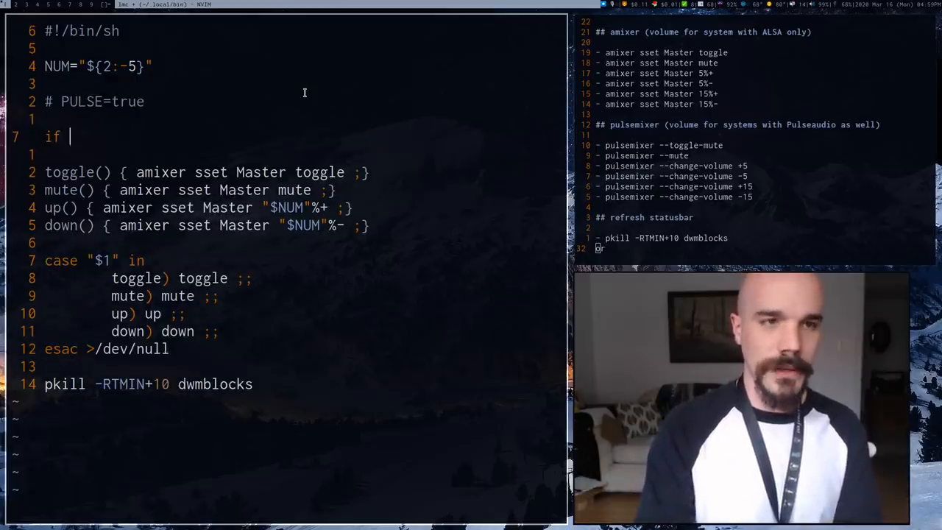
type("[ \"$P")
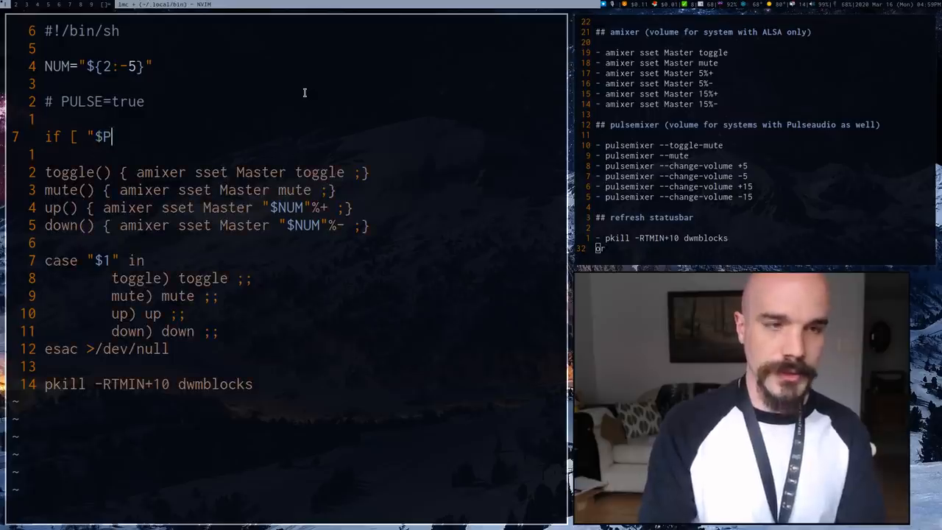
type("ULSE\" =")
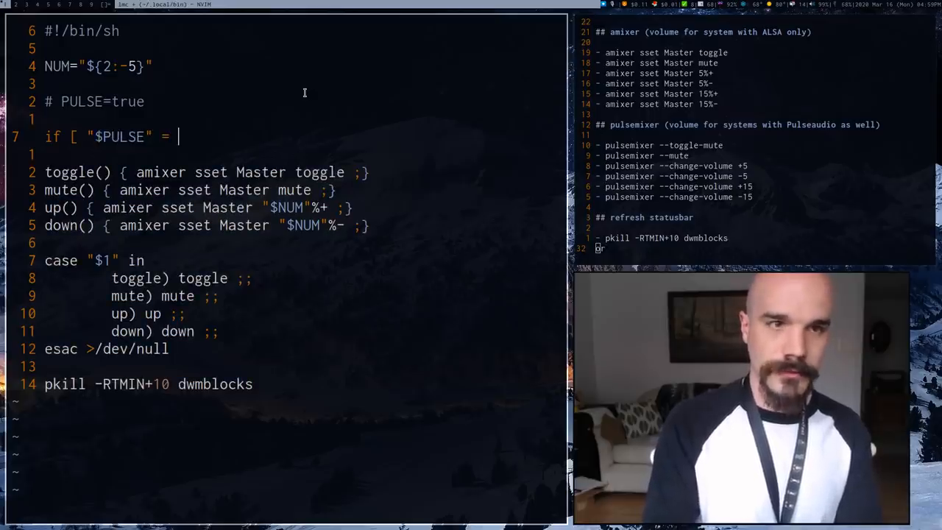
type("true")
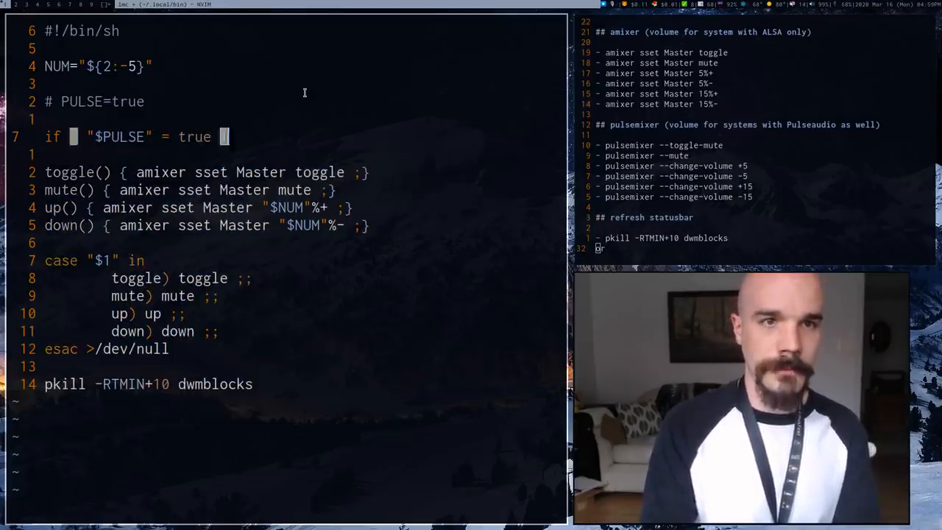
type("]; then")
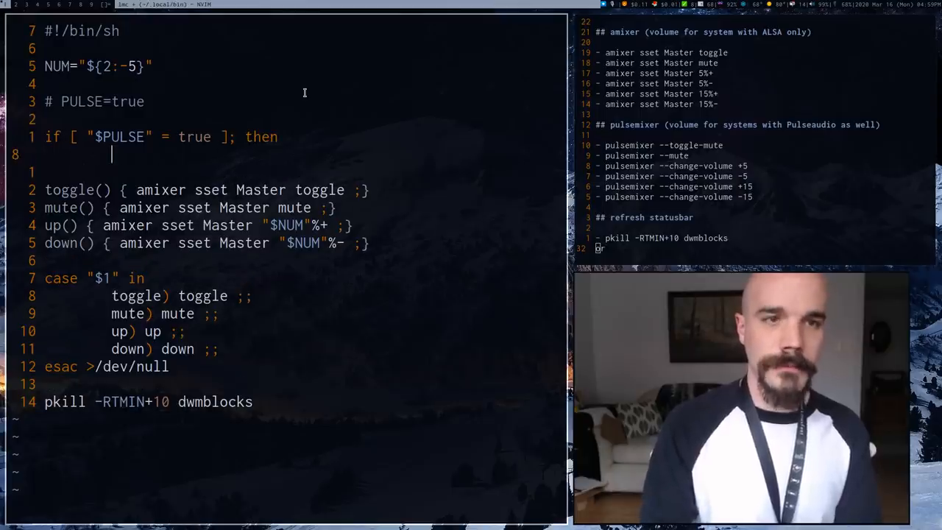
type("echo asdfadsf")
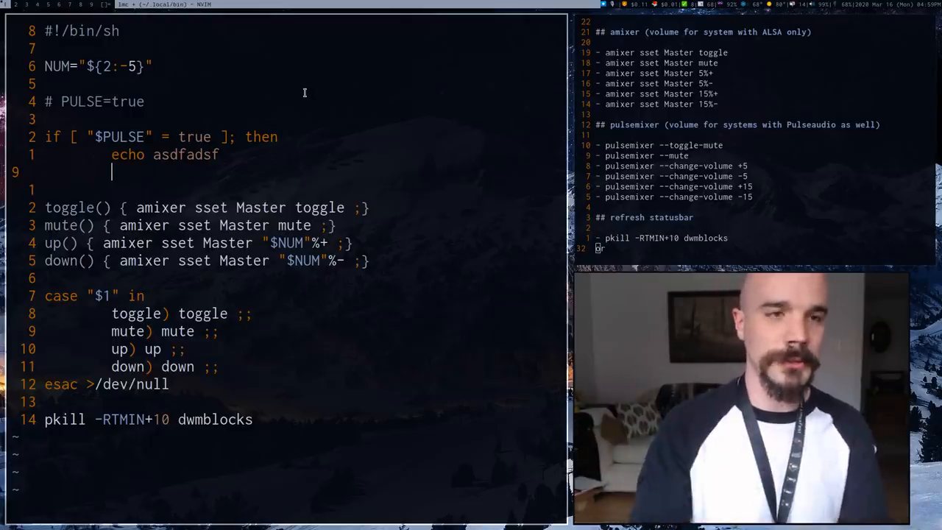
type("else")
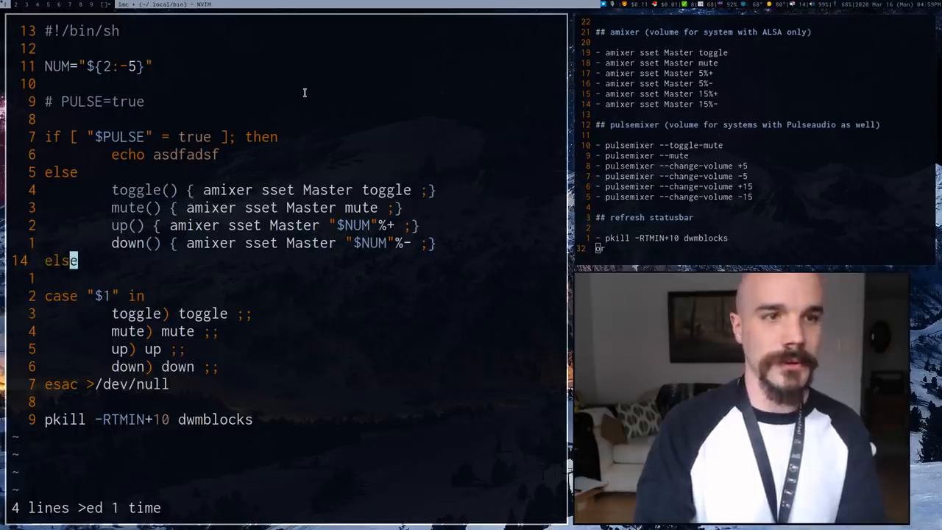
Close the if block with fi and copy the four functions into the then branch
type("fi")
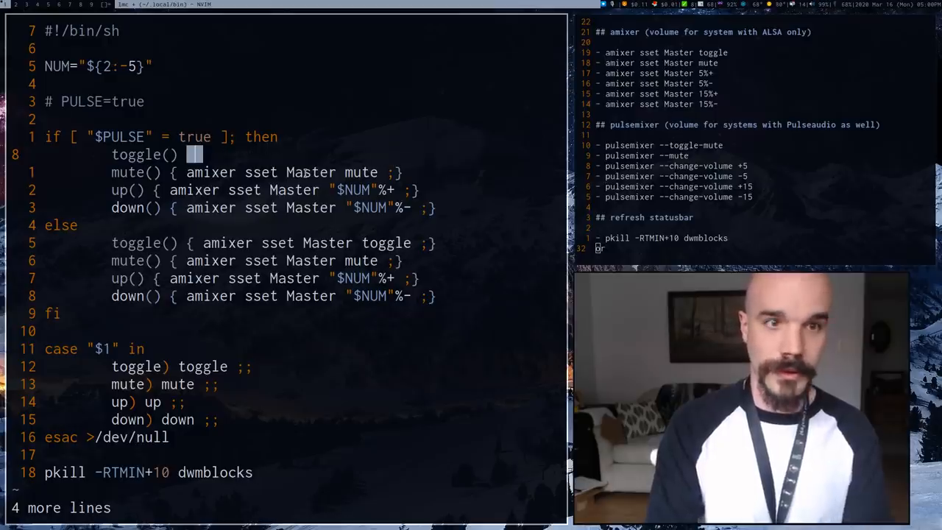
Rewrite the then-branch functions with pulsemixer --toggle-mute, --mute and --change-volume, and uncomment PULSE=true
type("pulsemixer --toggle-mute ;}")
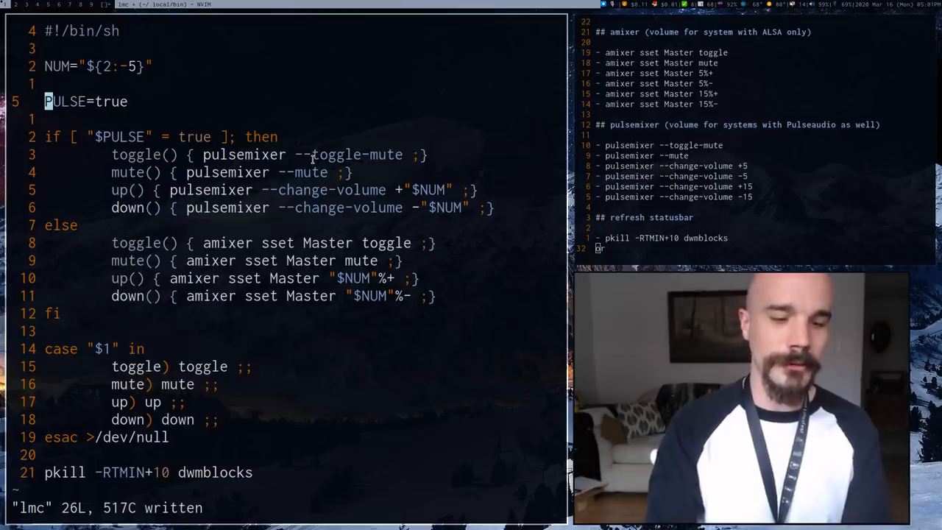
type("#")
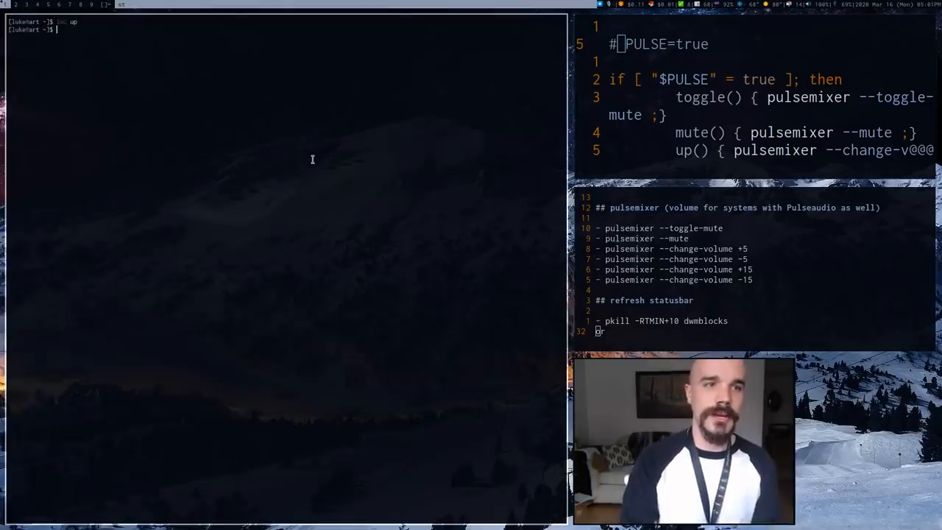
Run lmc up, lmc down, lmc mute and lmc toggle through the pulsemixer branch
type("lmc up 20")
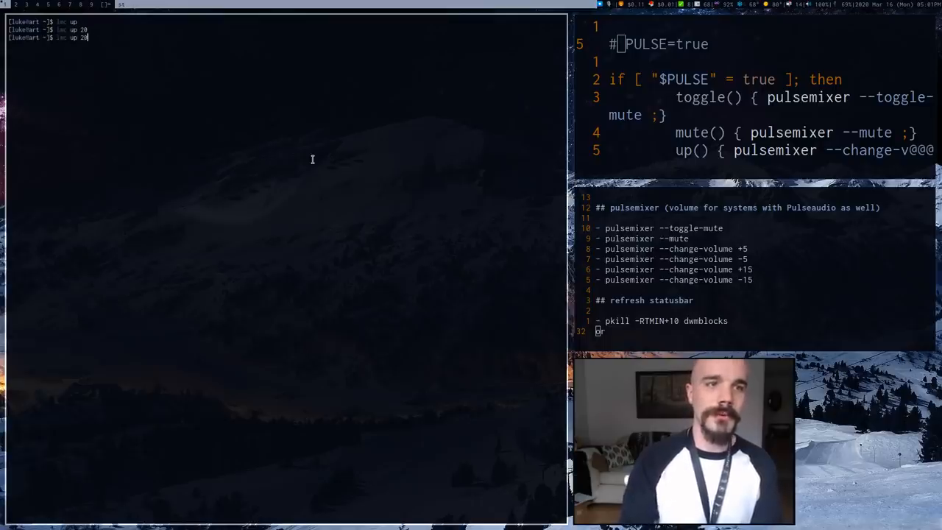
type("down")
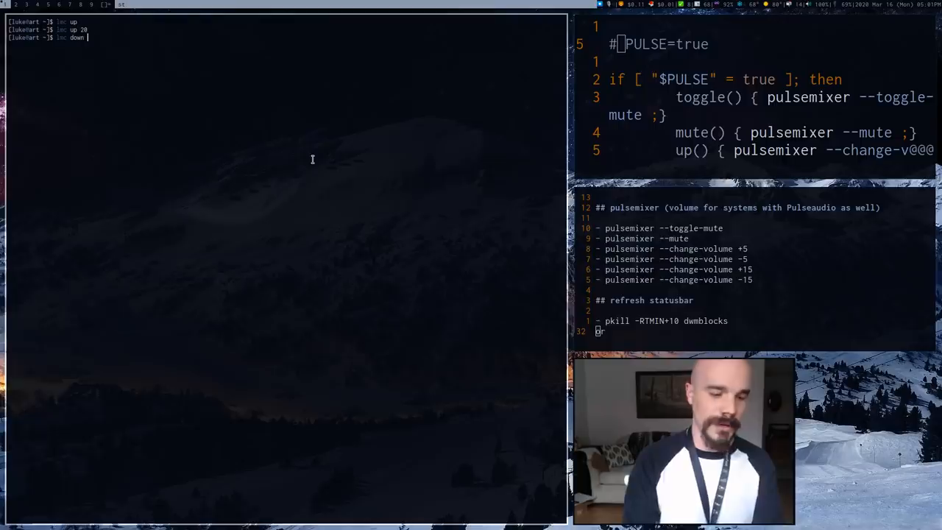
key("Return")
type("lmc mut")
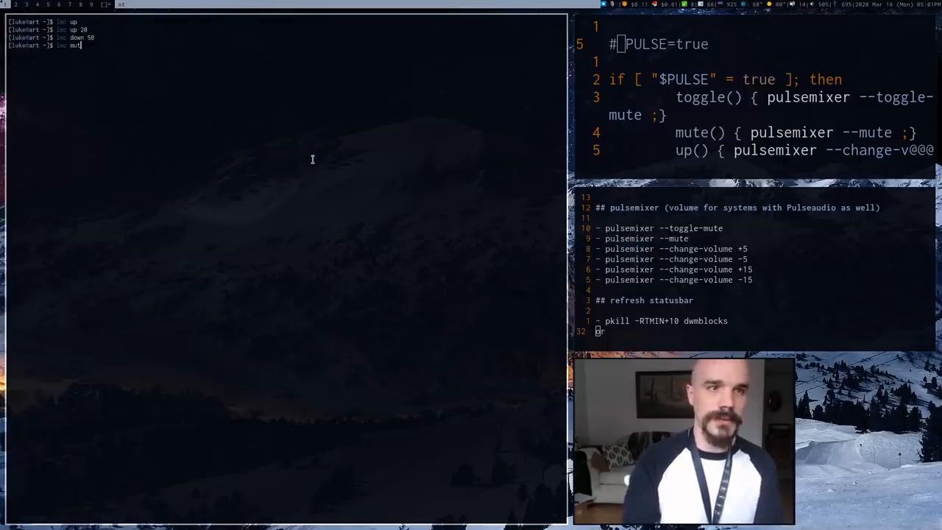
key("Return")
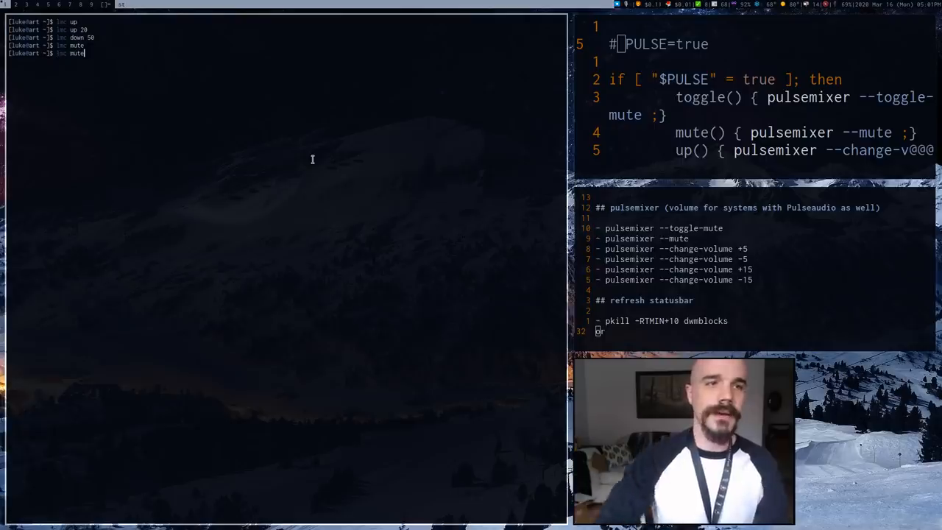
type("togl")
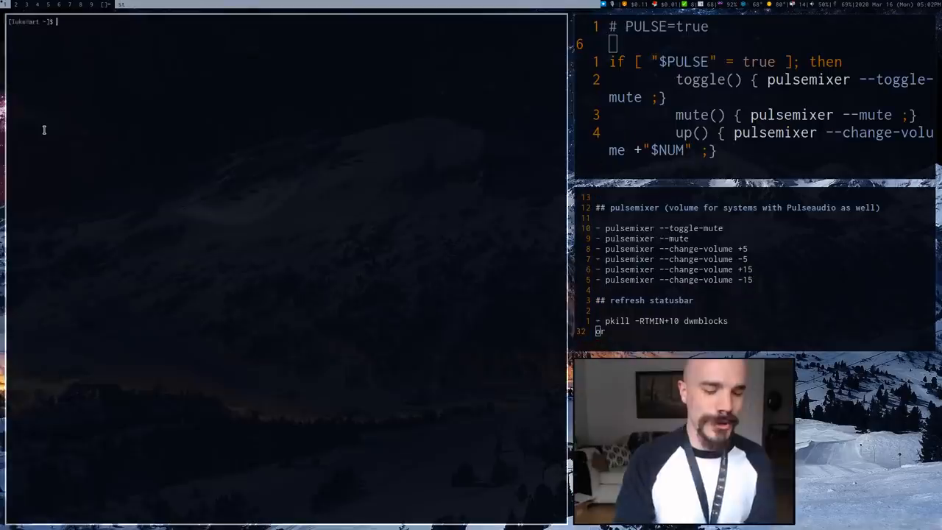
Run 'pgrep -x pulseaudio' to see whether a pulseaudio process exists
type("p")
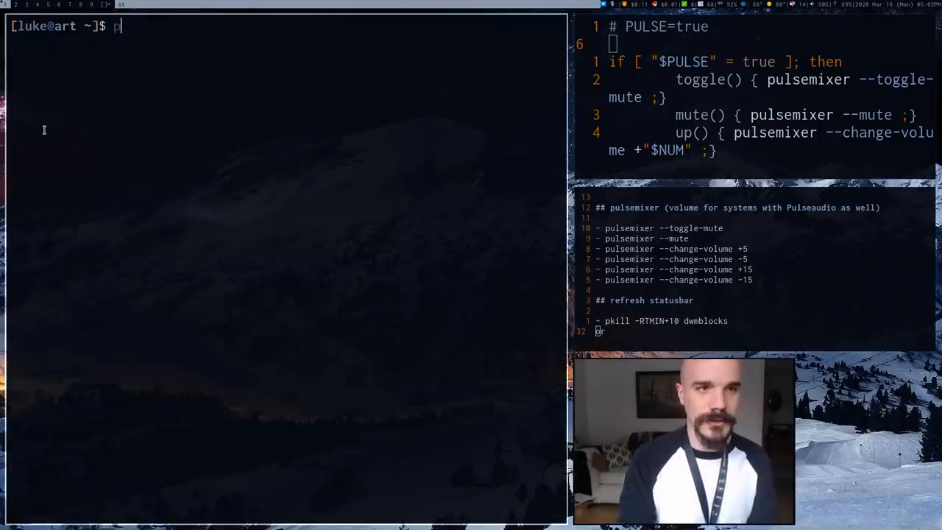
type("grep -x pu")
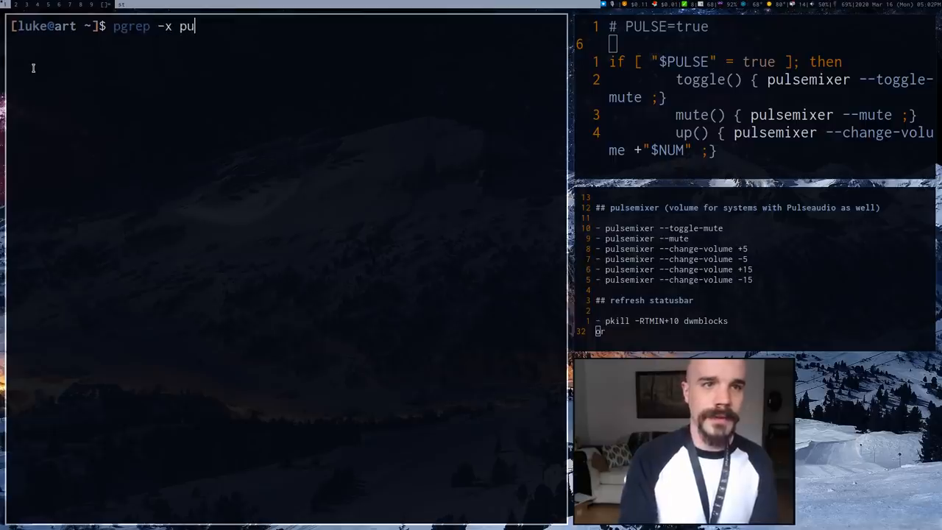
type("lseaudi")
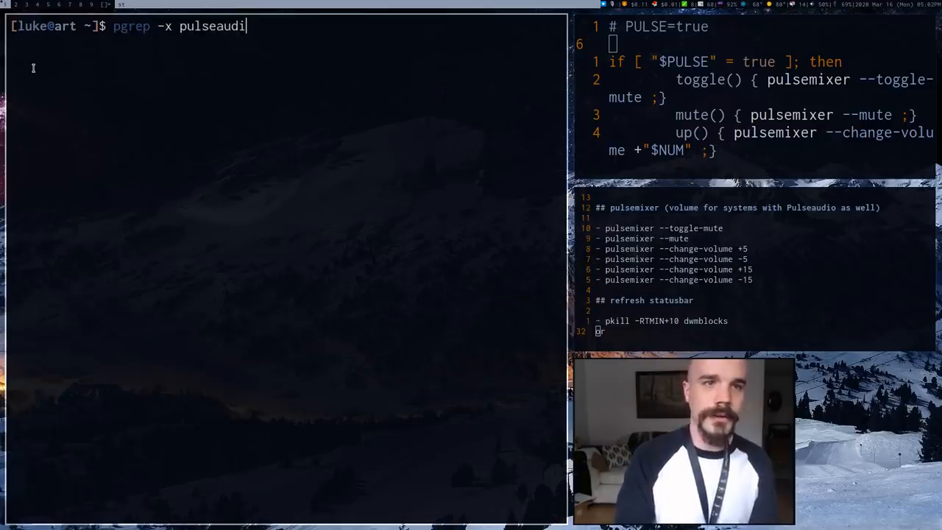
type("o")
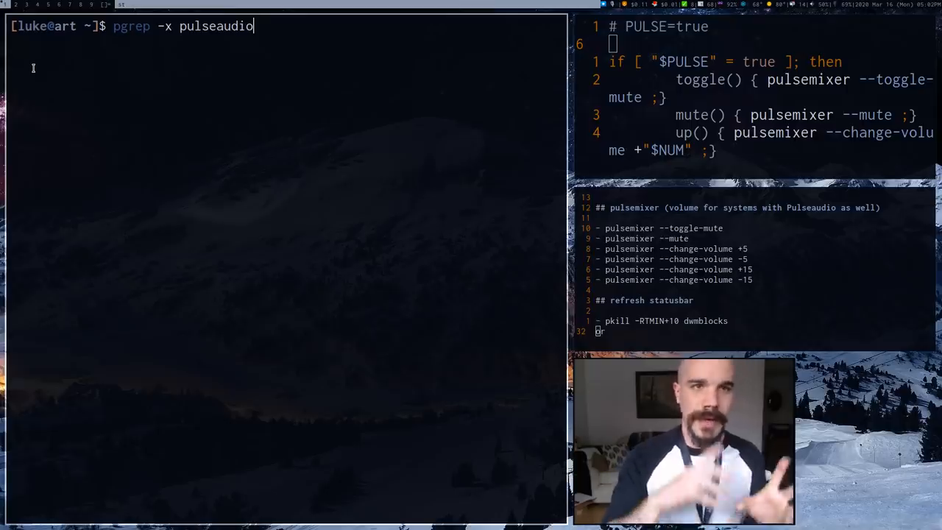
key("Return")
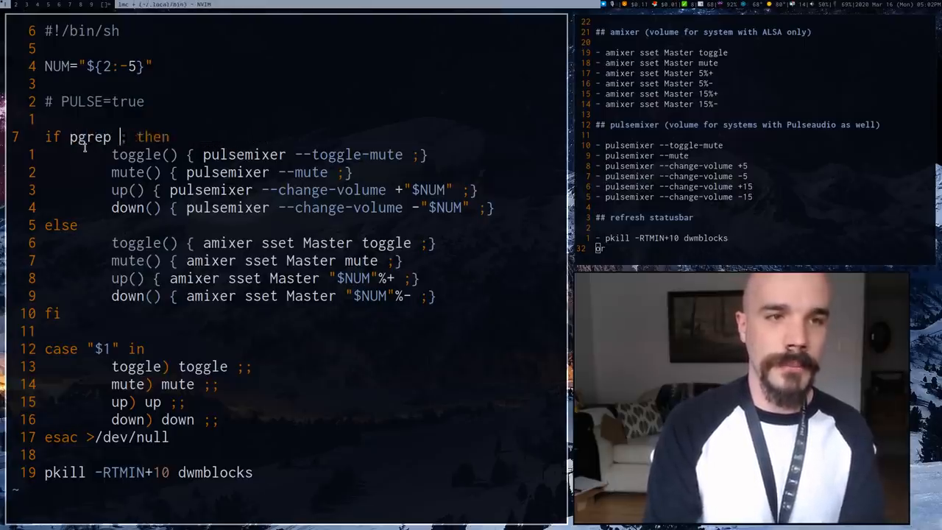
Replace the PULSE test on the if line with 'pgrep -x pulseaudio'
type("-x pulsea")
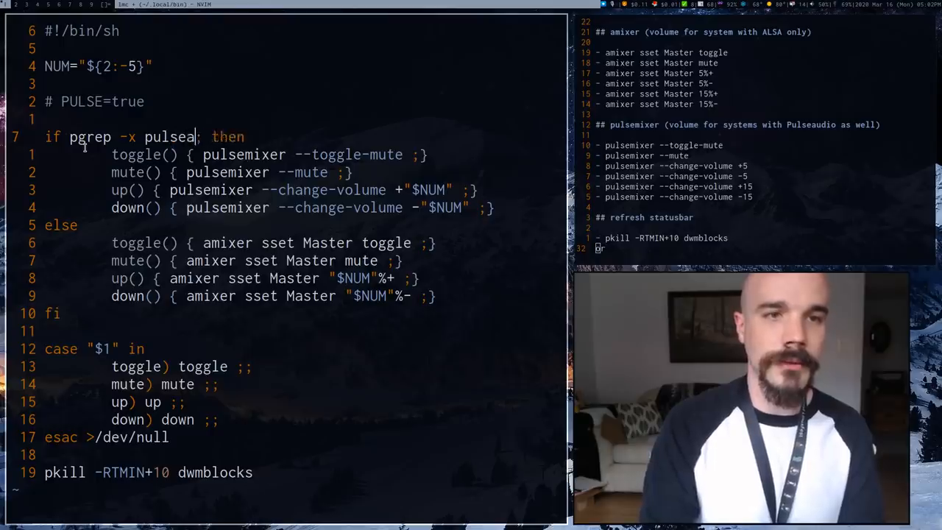
type("udio")
type("pg")
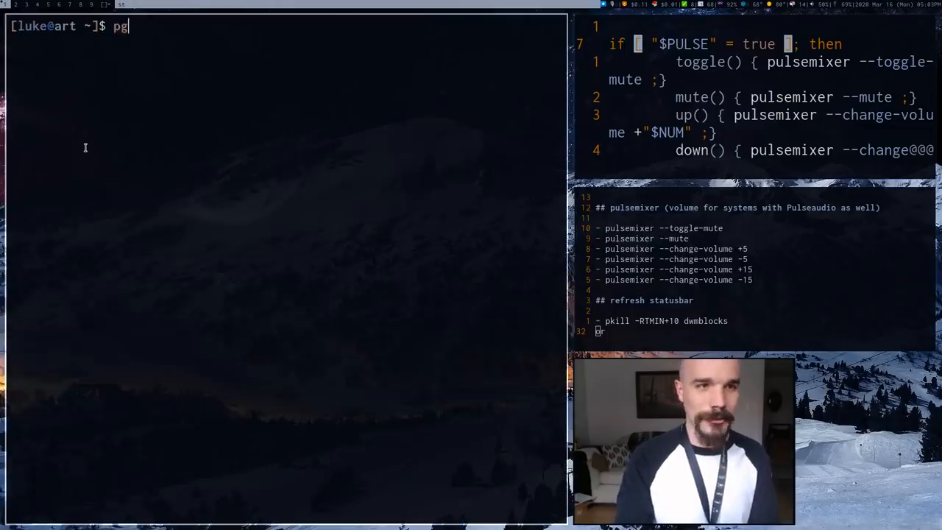
Time 'pgrep -x pulseaudio' in the shell, finishing in about 0.35 seconds
type("rep -x pul")
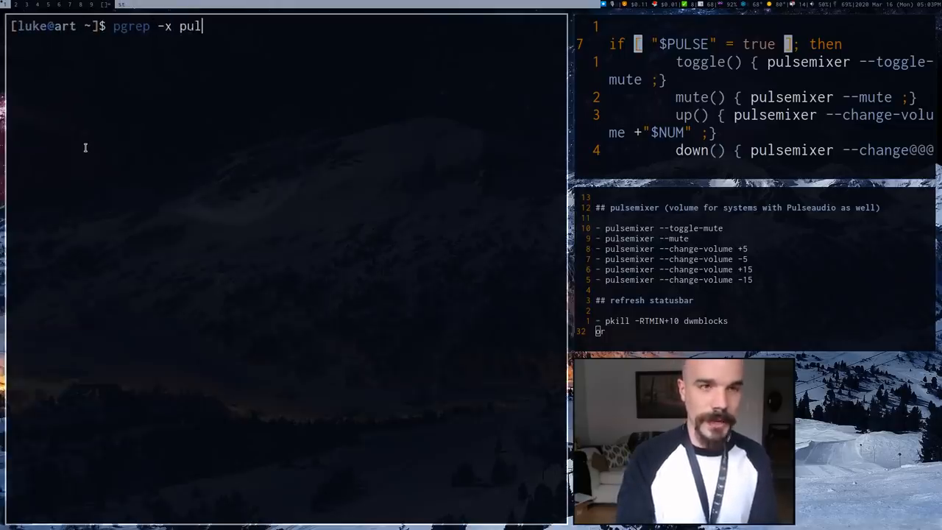
type("seaudio")
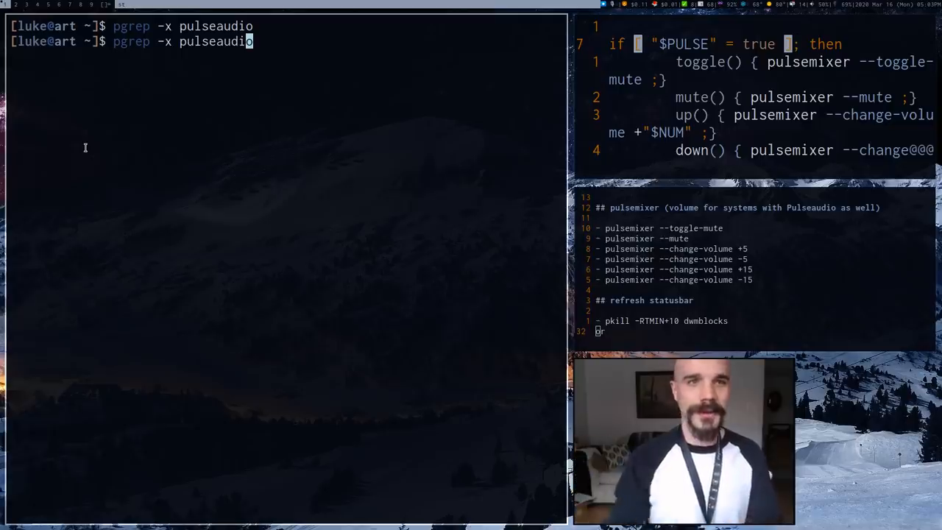
key("Return")
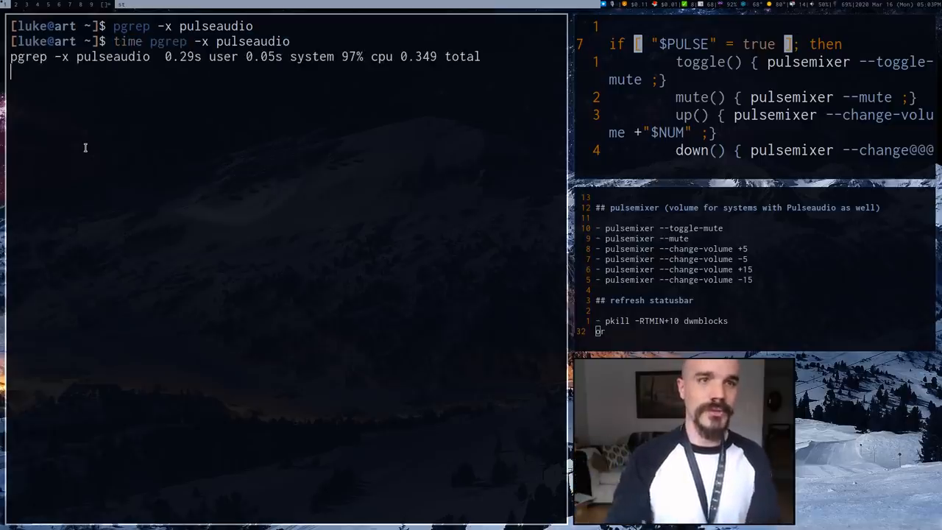
key("Return")
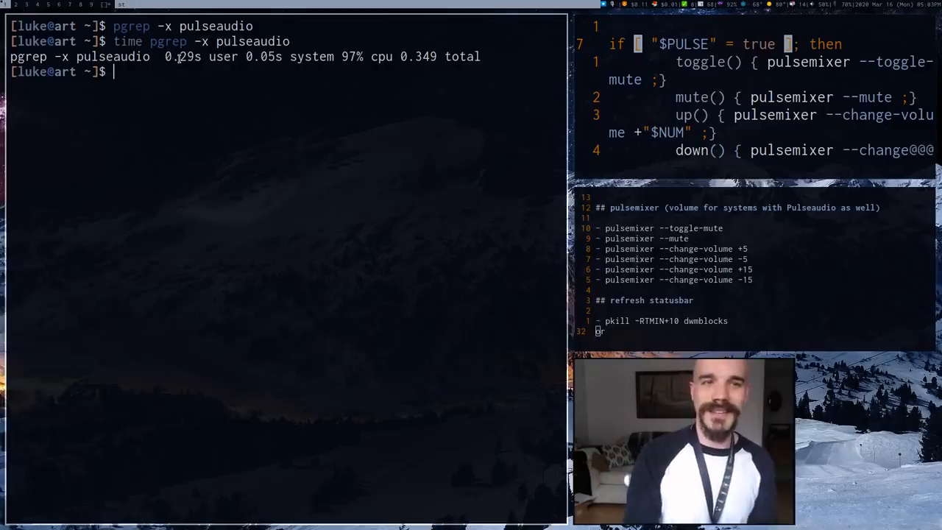